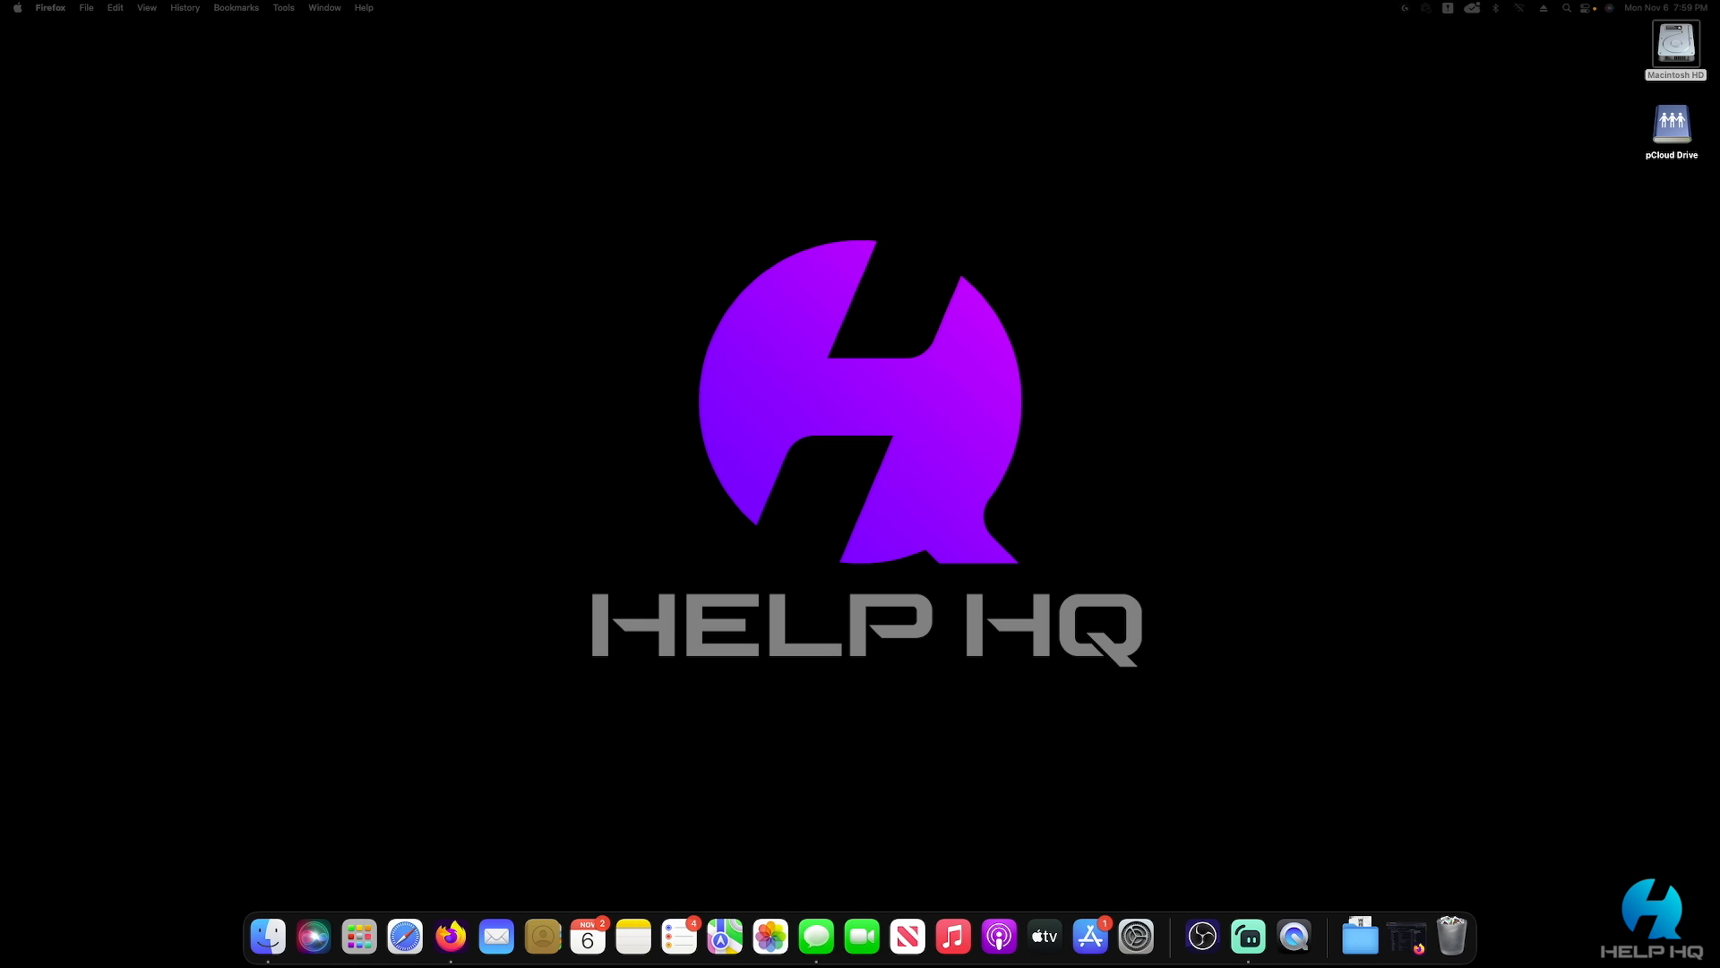
mouse_move(1554, 826)
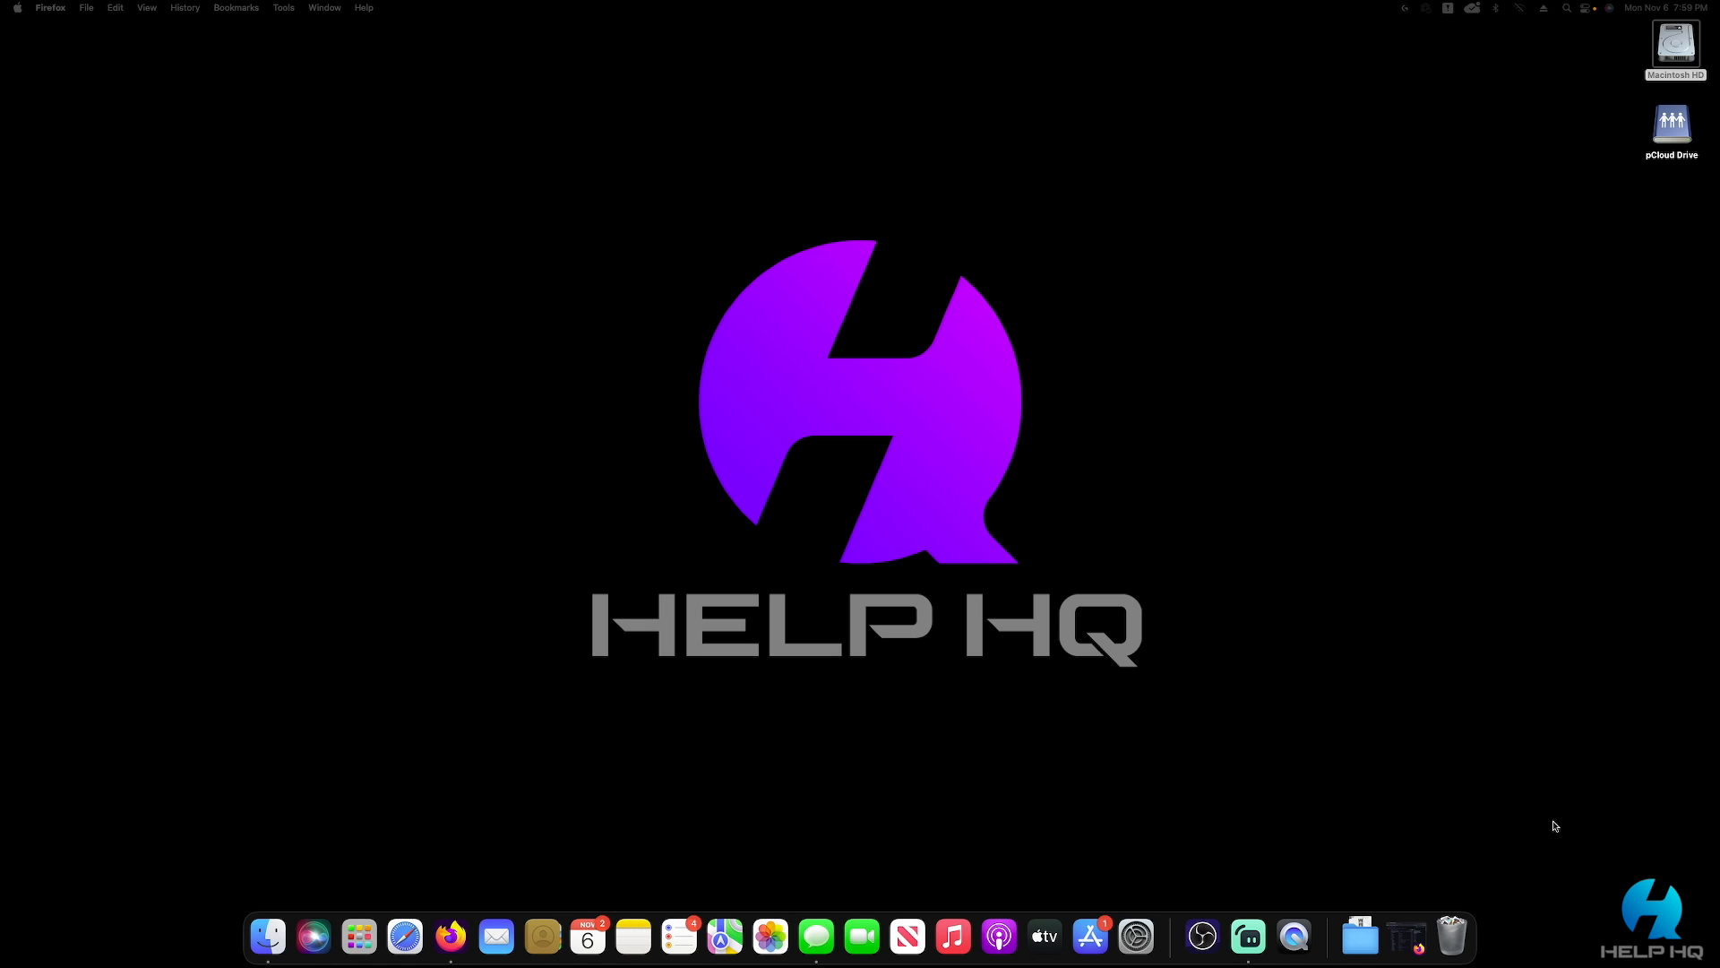
Bring the Firefox window with the ArcadyanKVD21Control repository page to the front
left_click(450, 935)
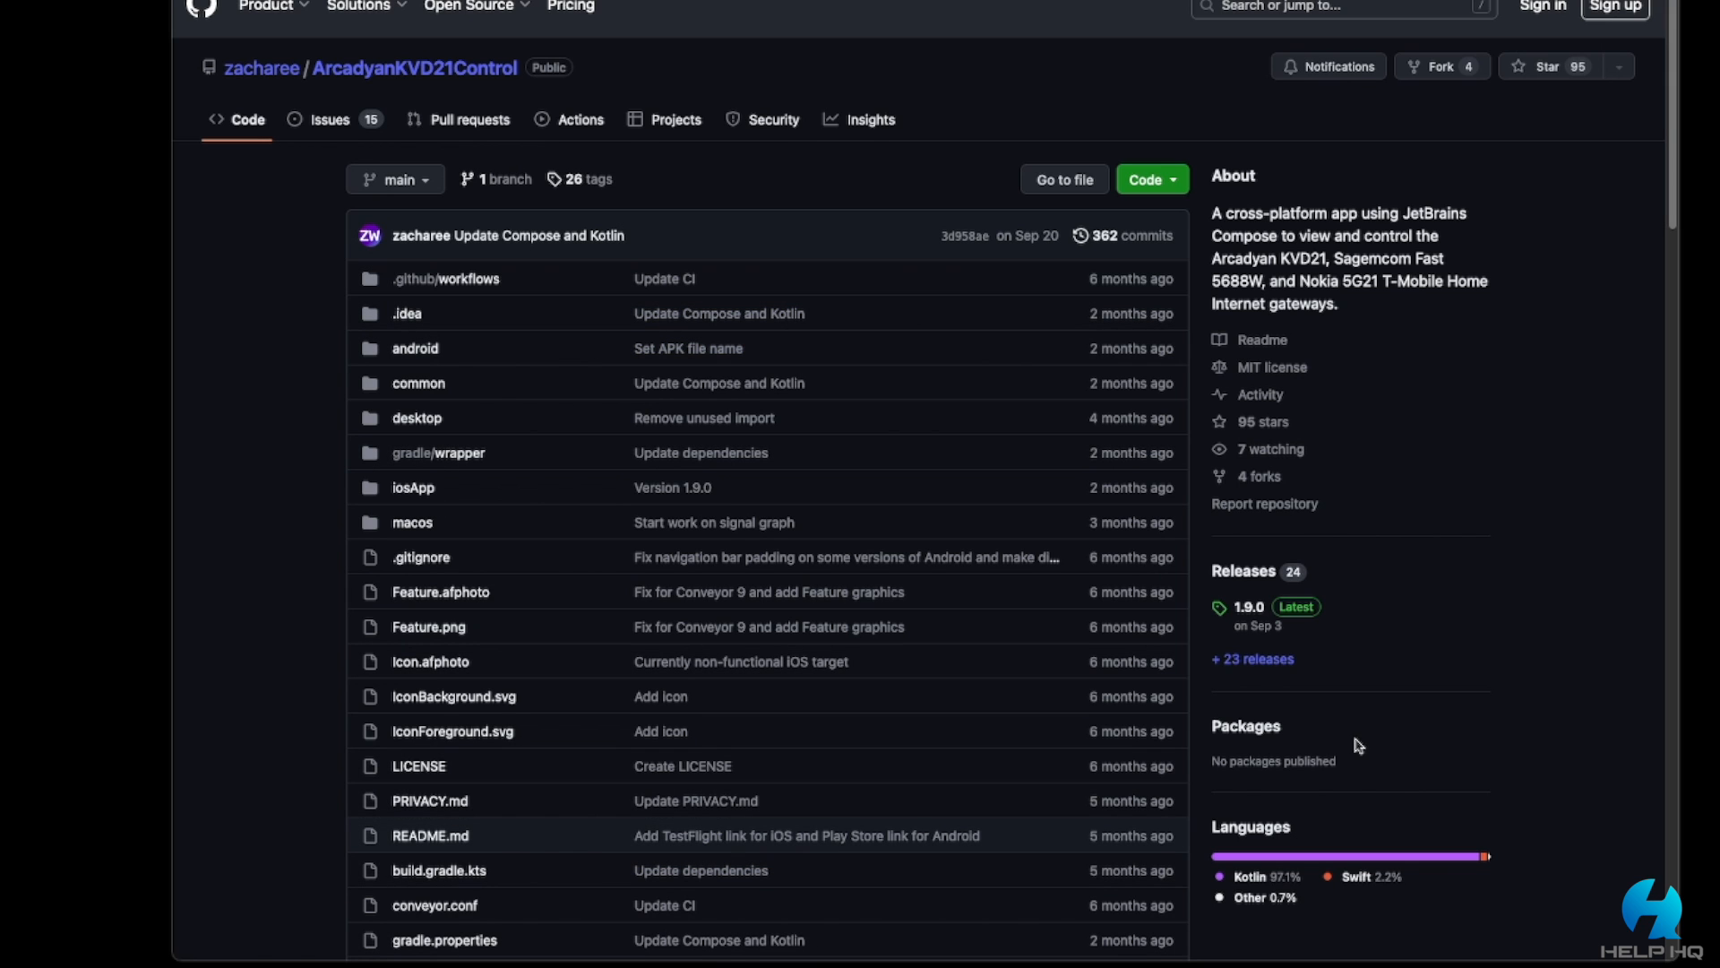
mouse_move(1304, 573)
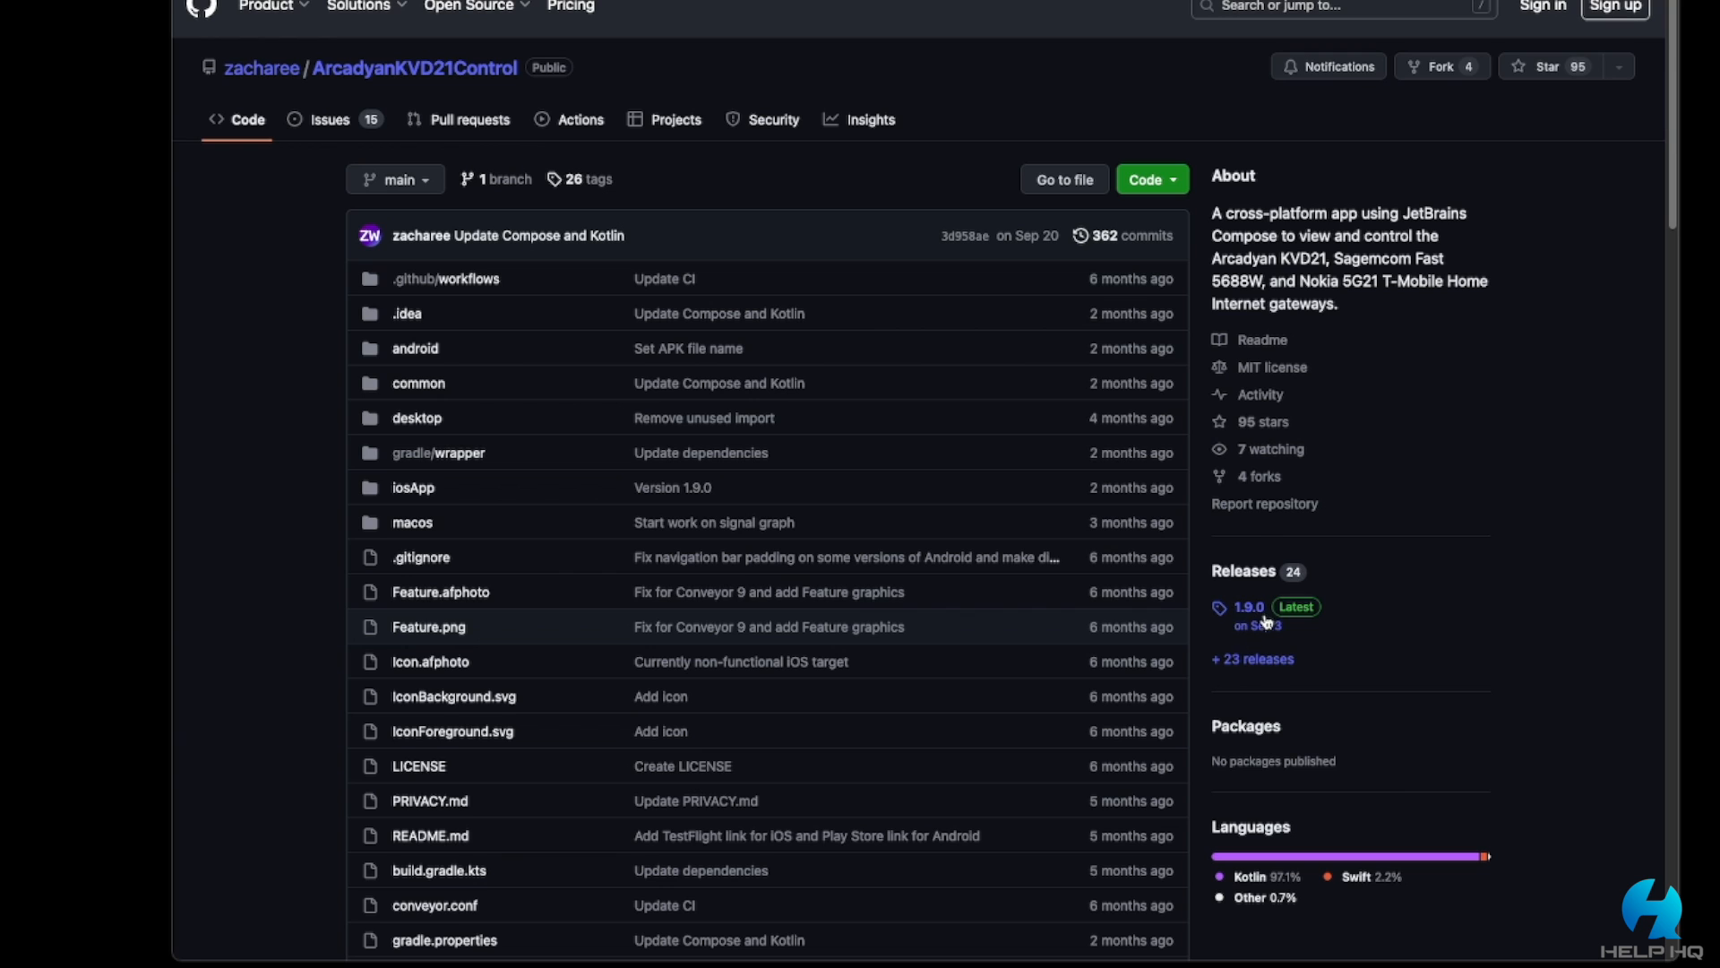
mouse_move(1248, 639)
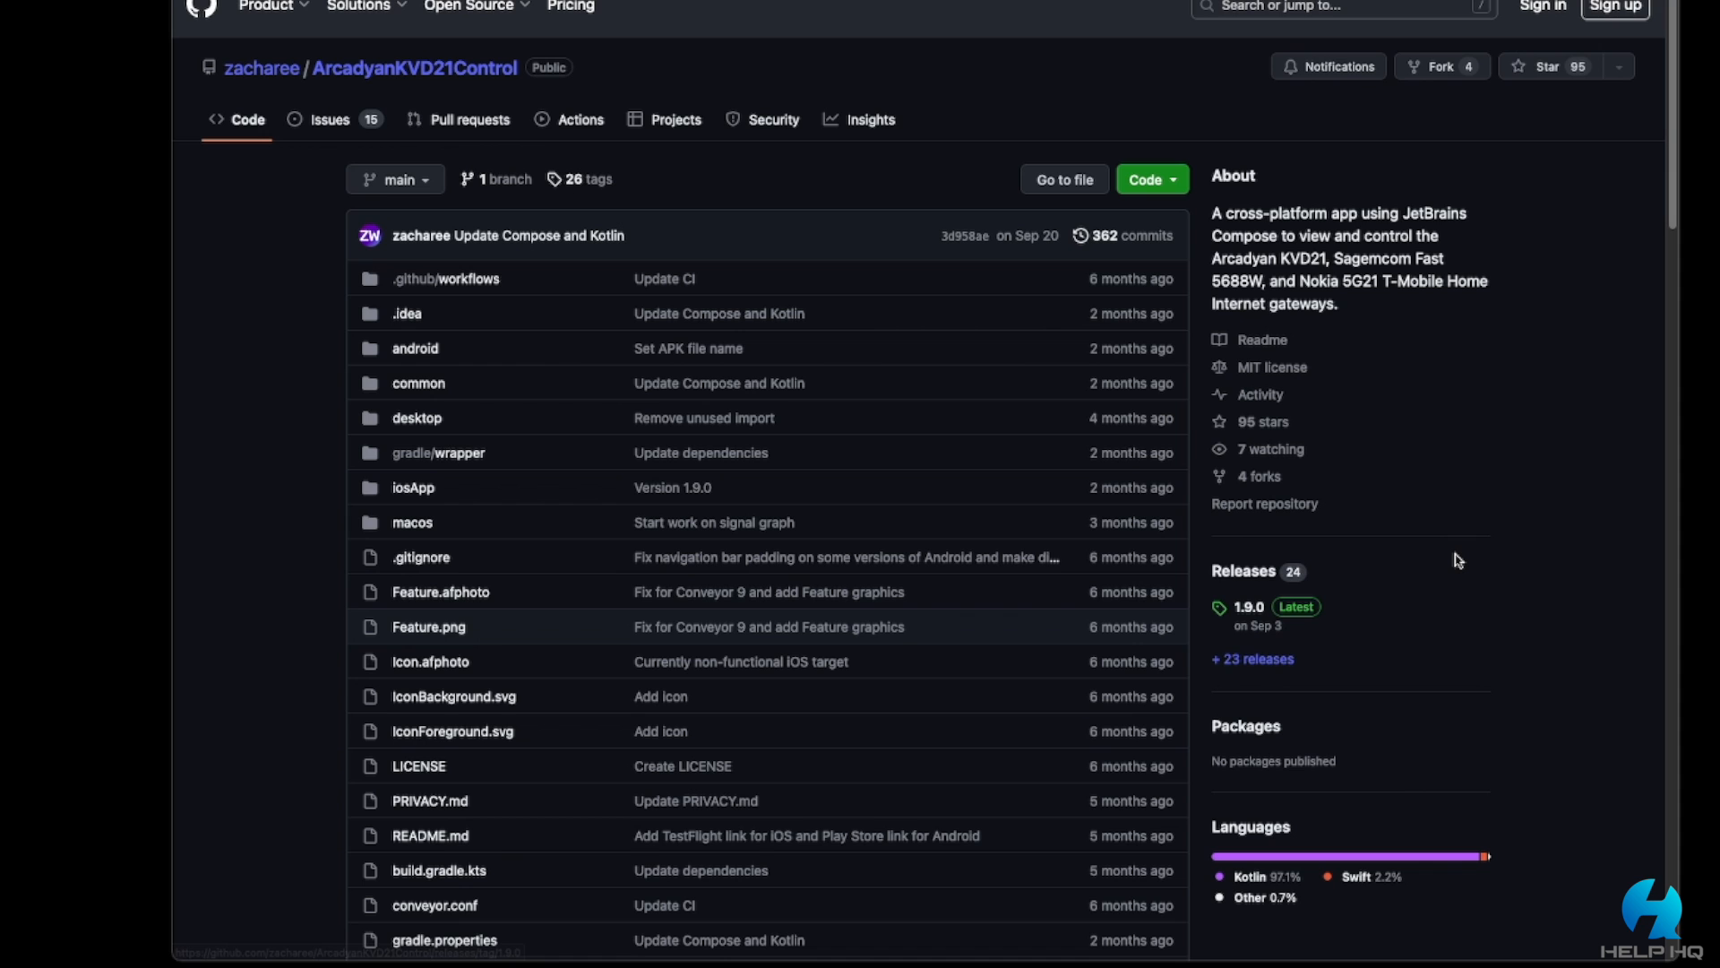
mouse_move(1248, 607)
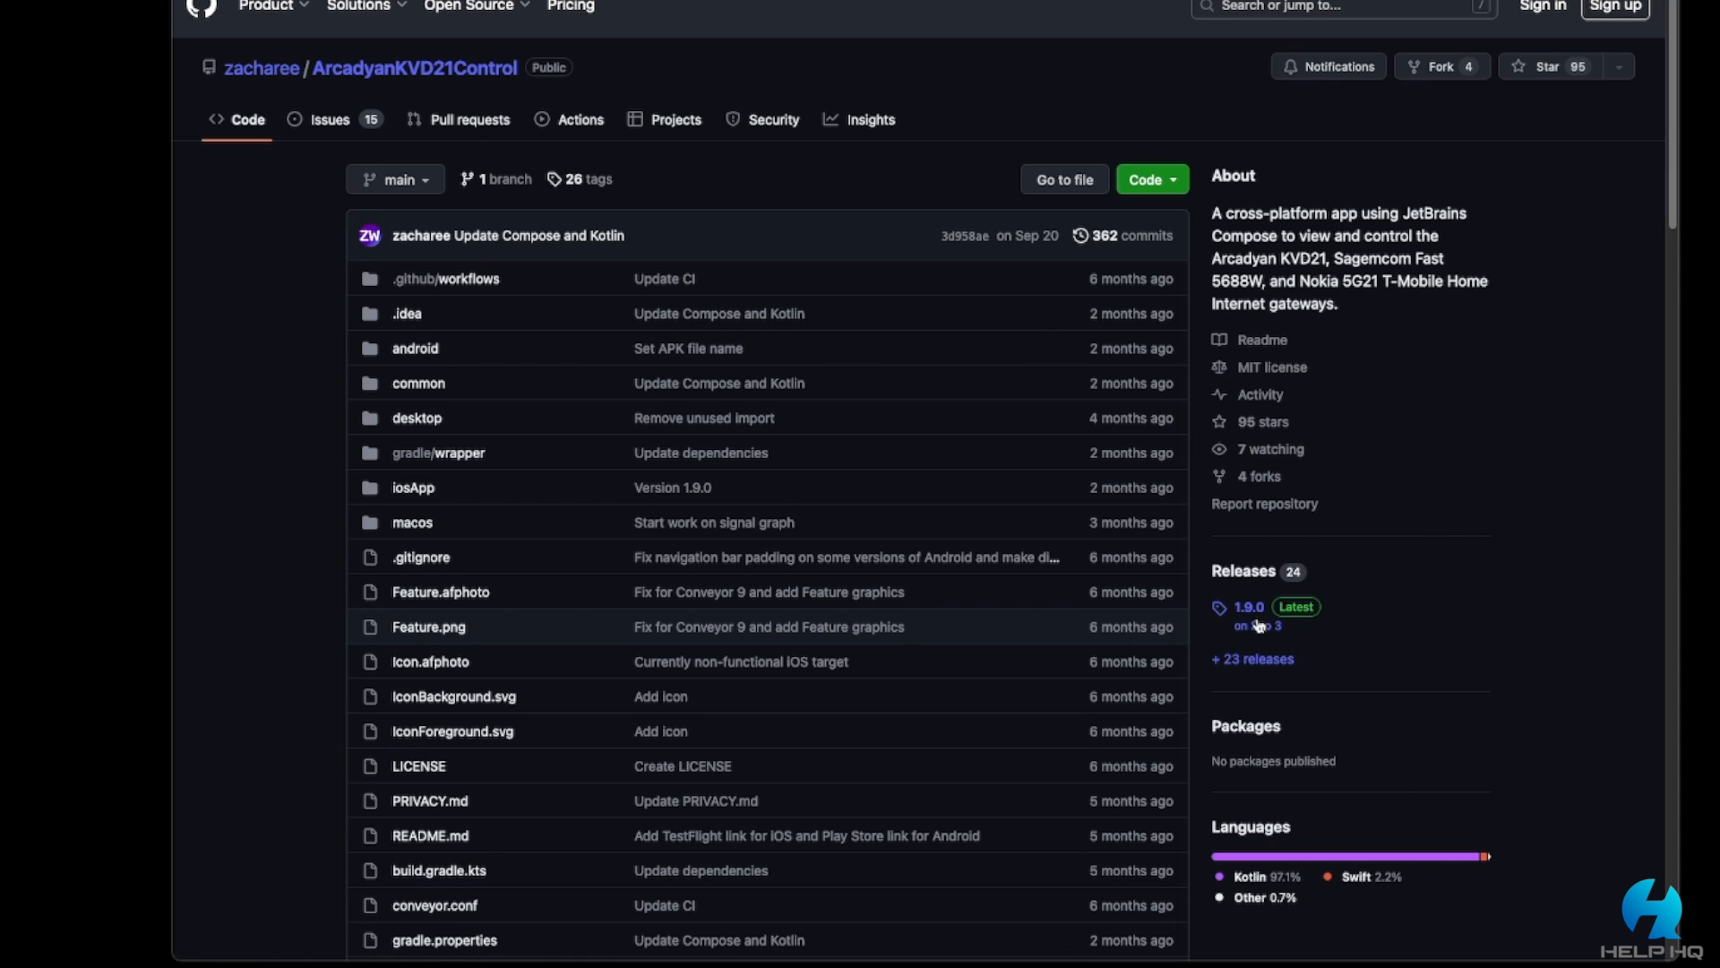
Open the 1.9.0 Latest release page and its list of 24 assets
left_click(1247, 606)
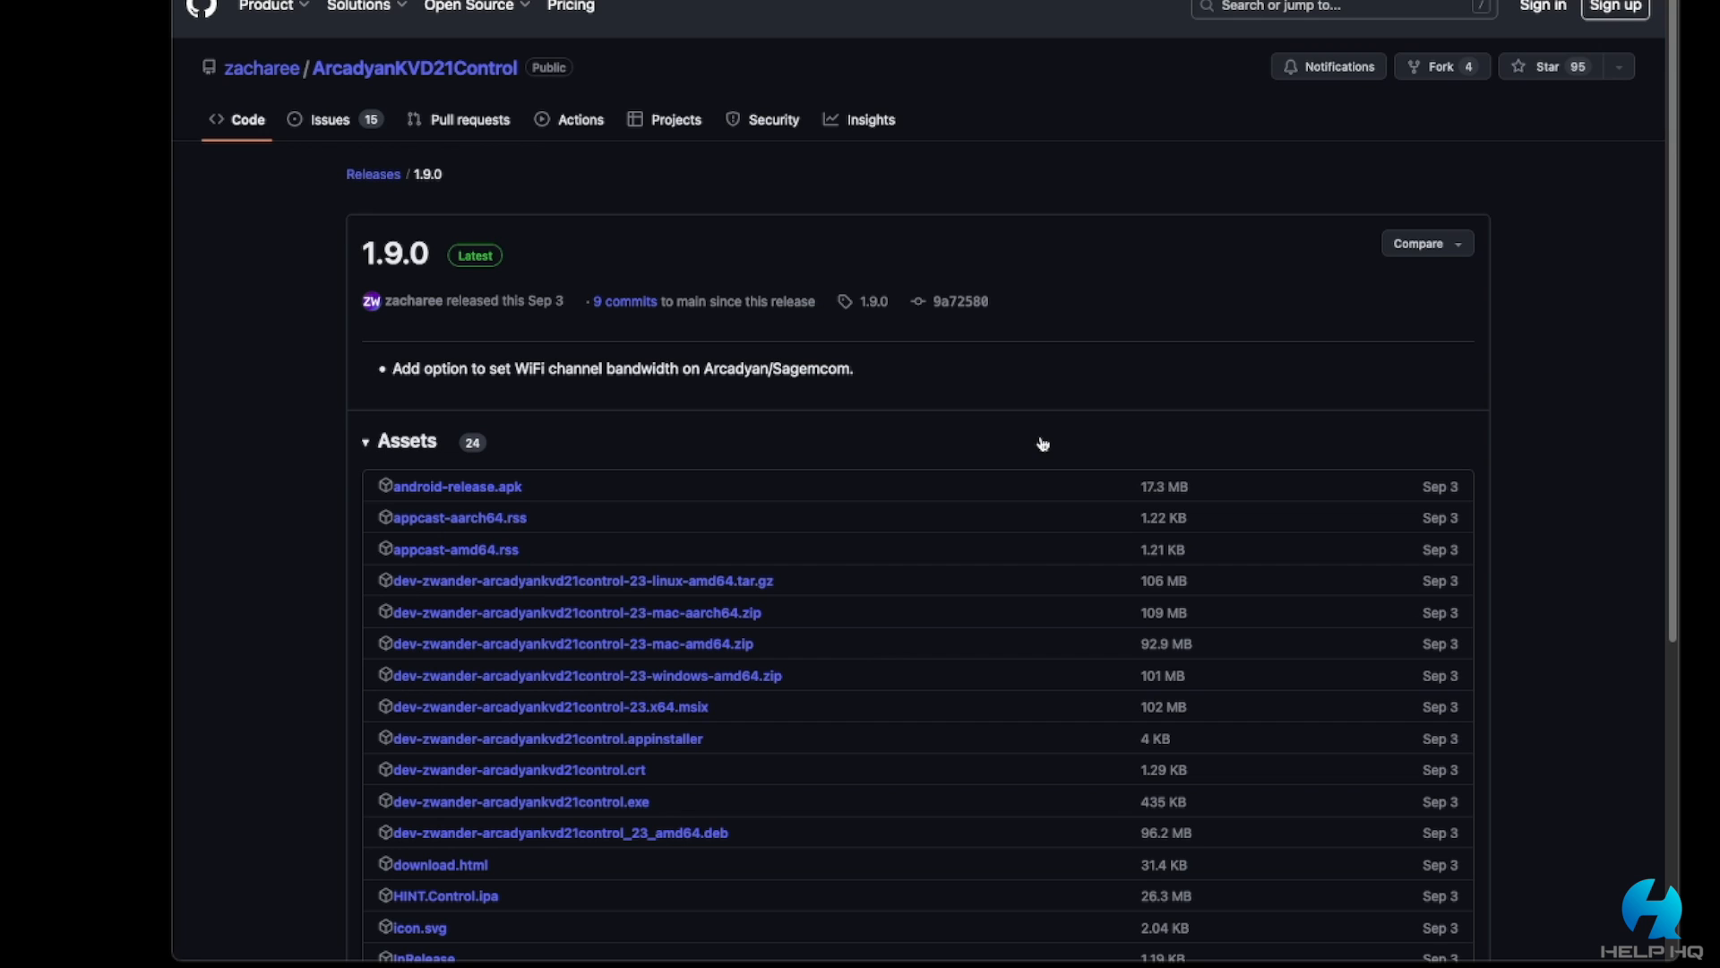
mouse_move(811, 666)
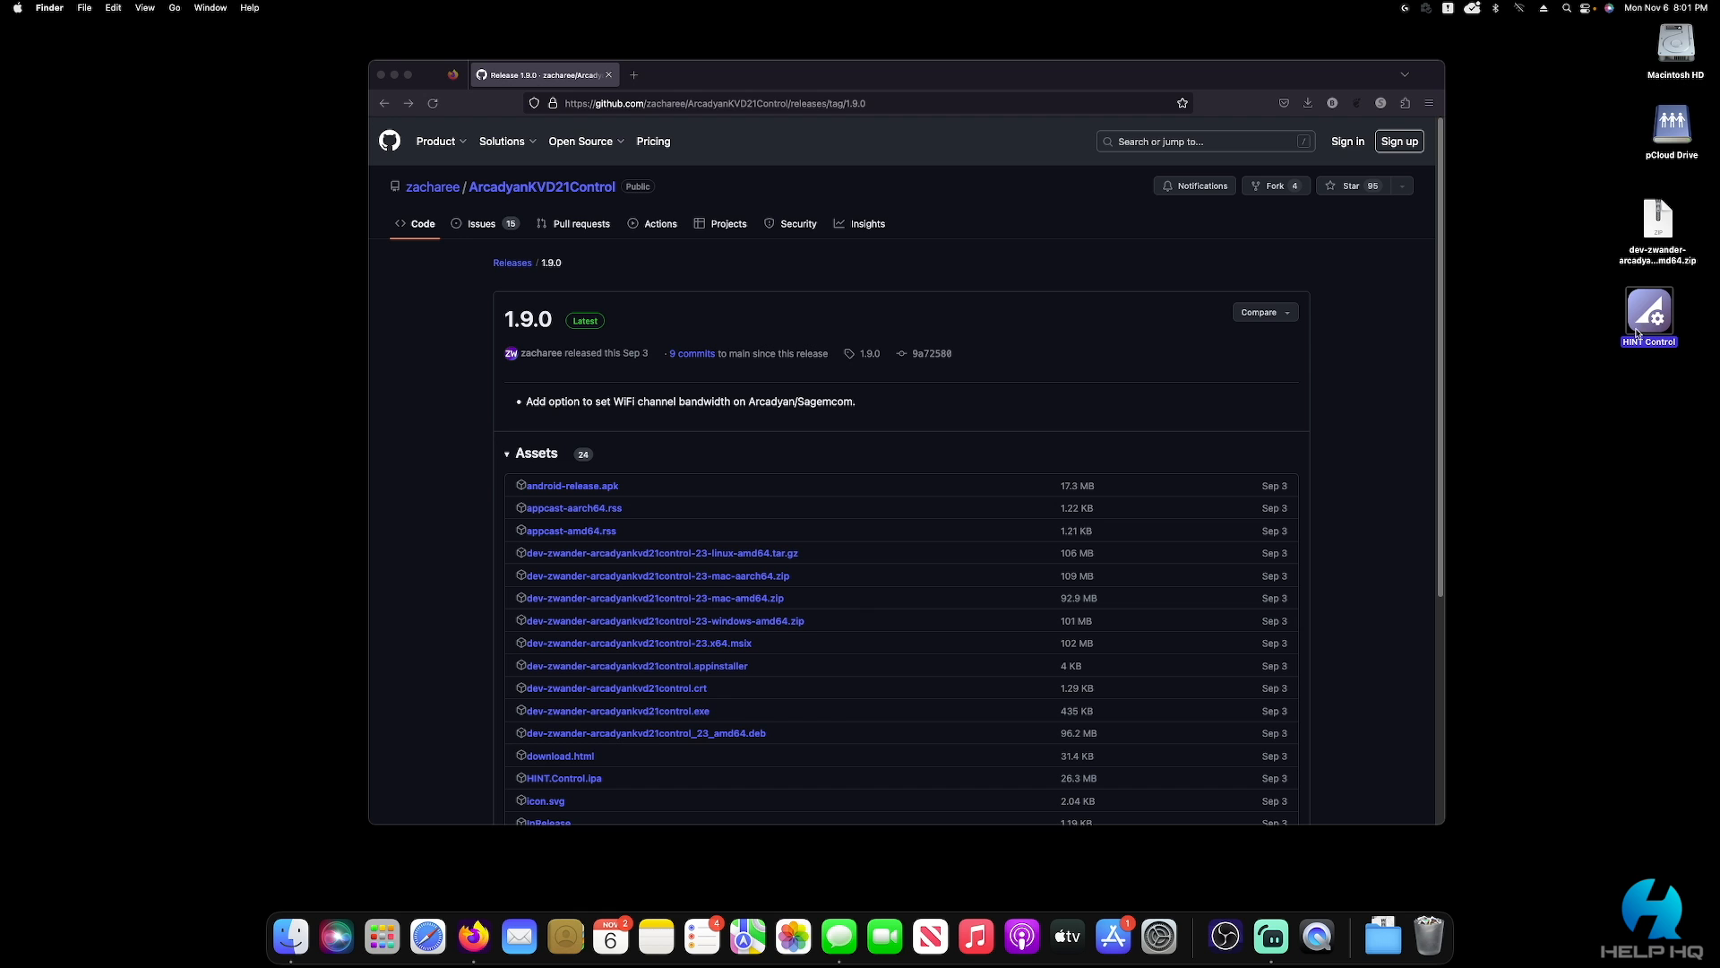
mouse_move(1616, 317)
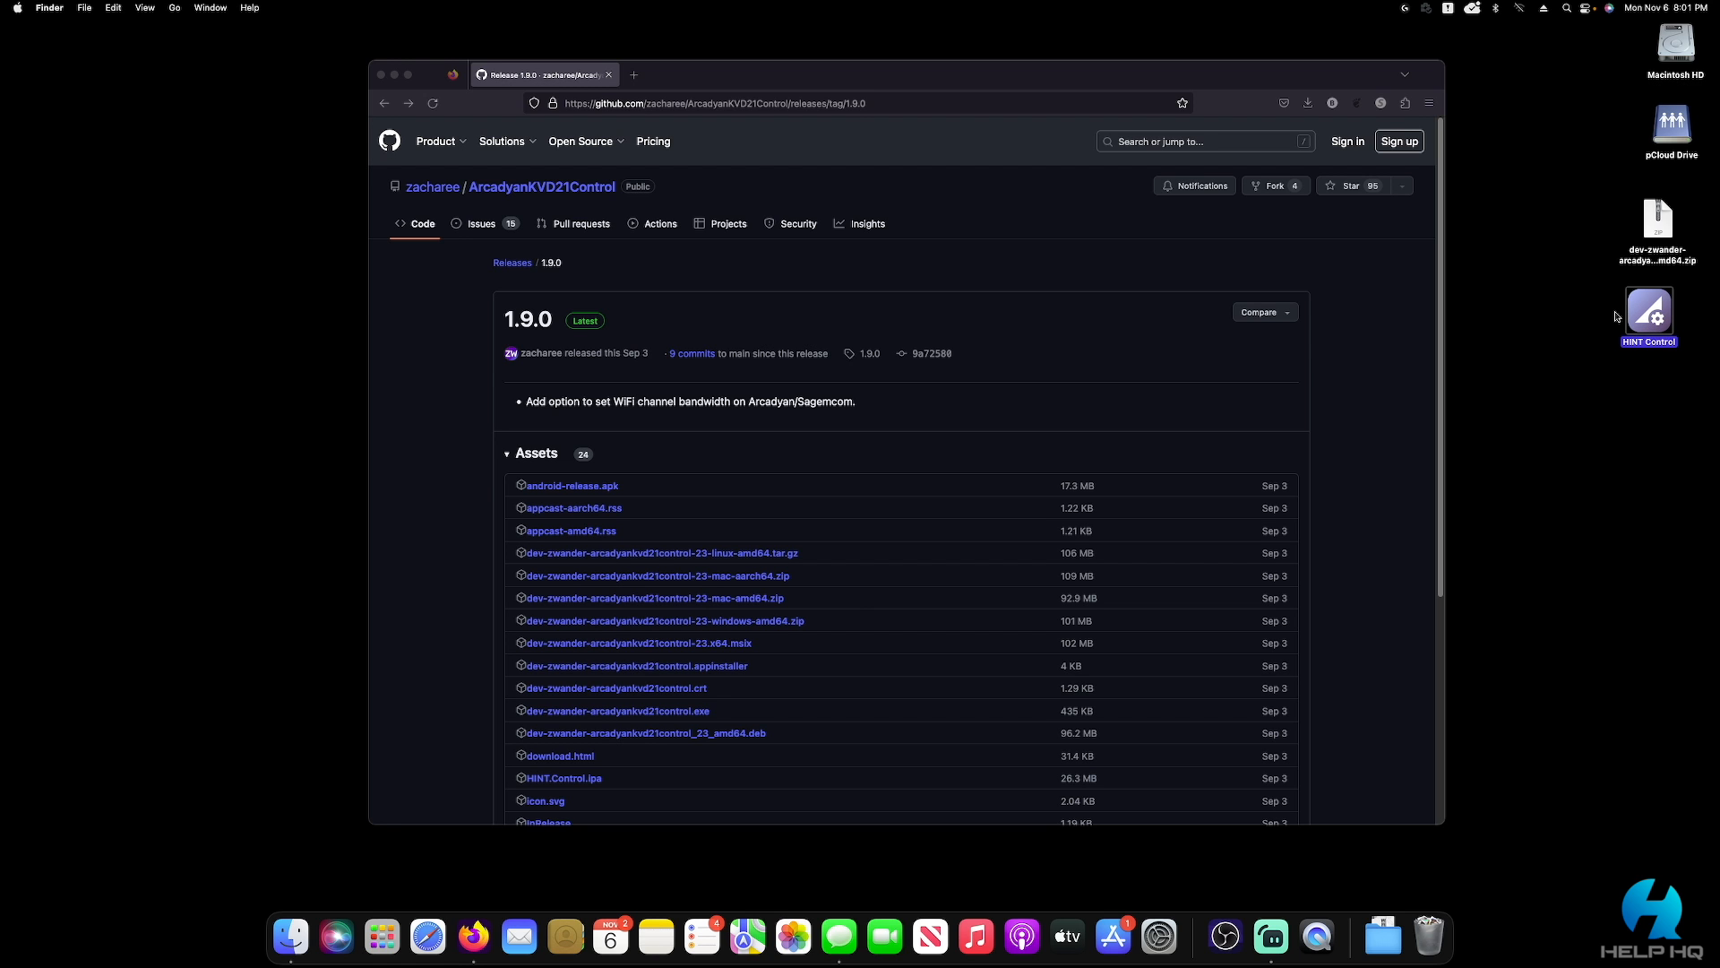
Pick up the HINT Control app icon on the desktop to move it
left_click(1674, 46)
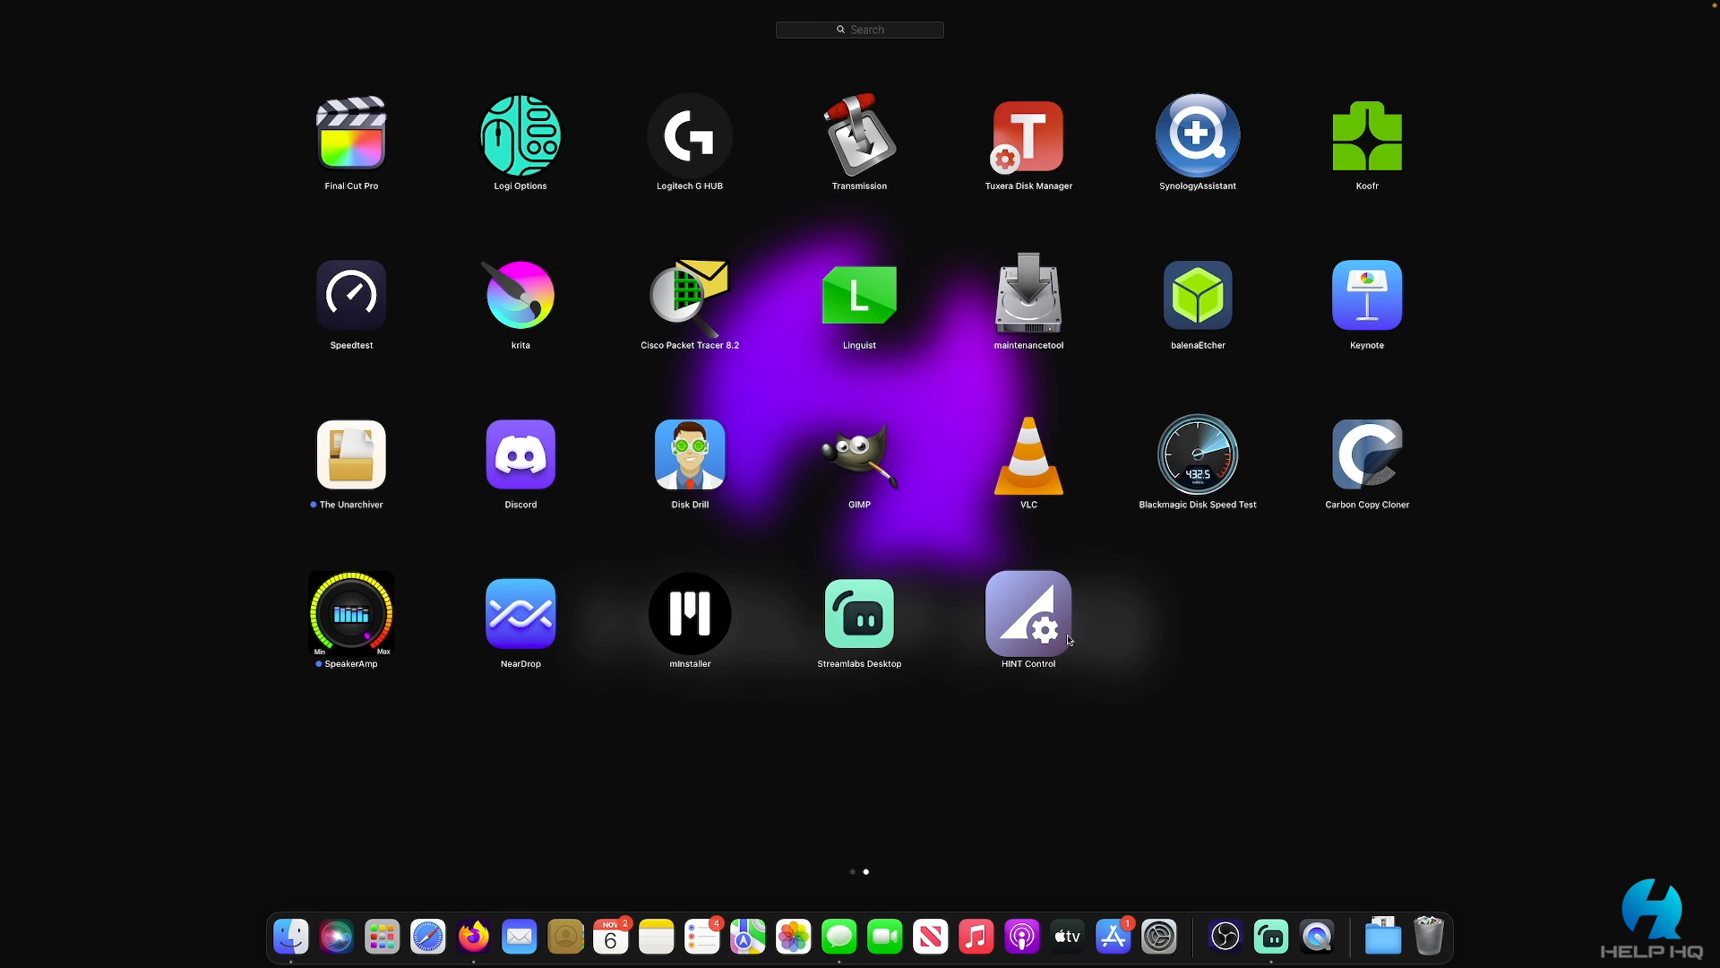
mouse_move(1051, 621)
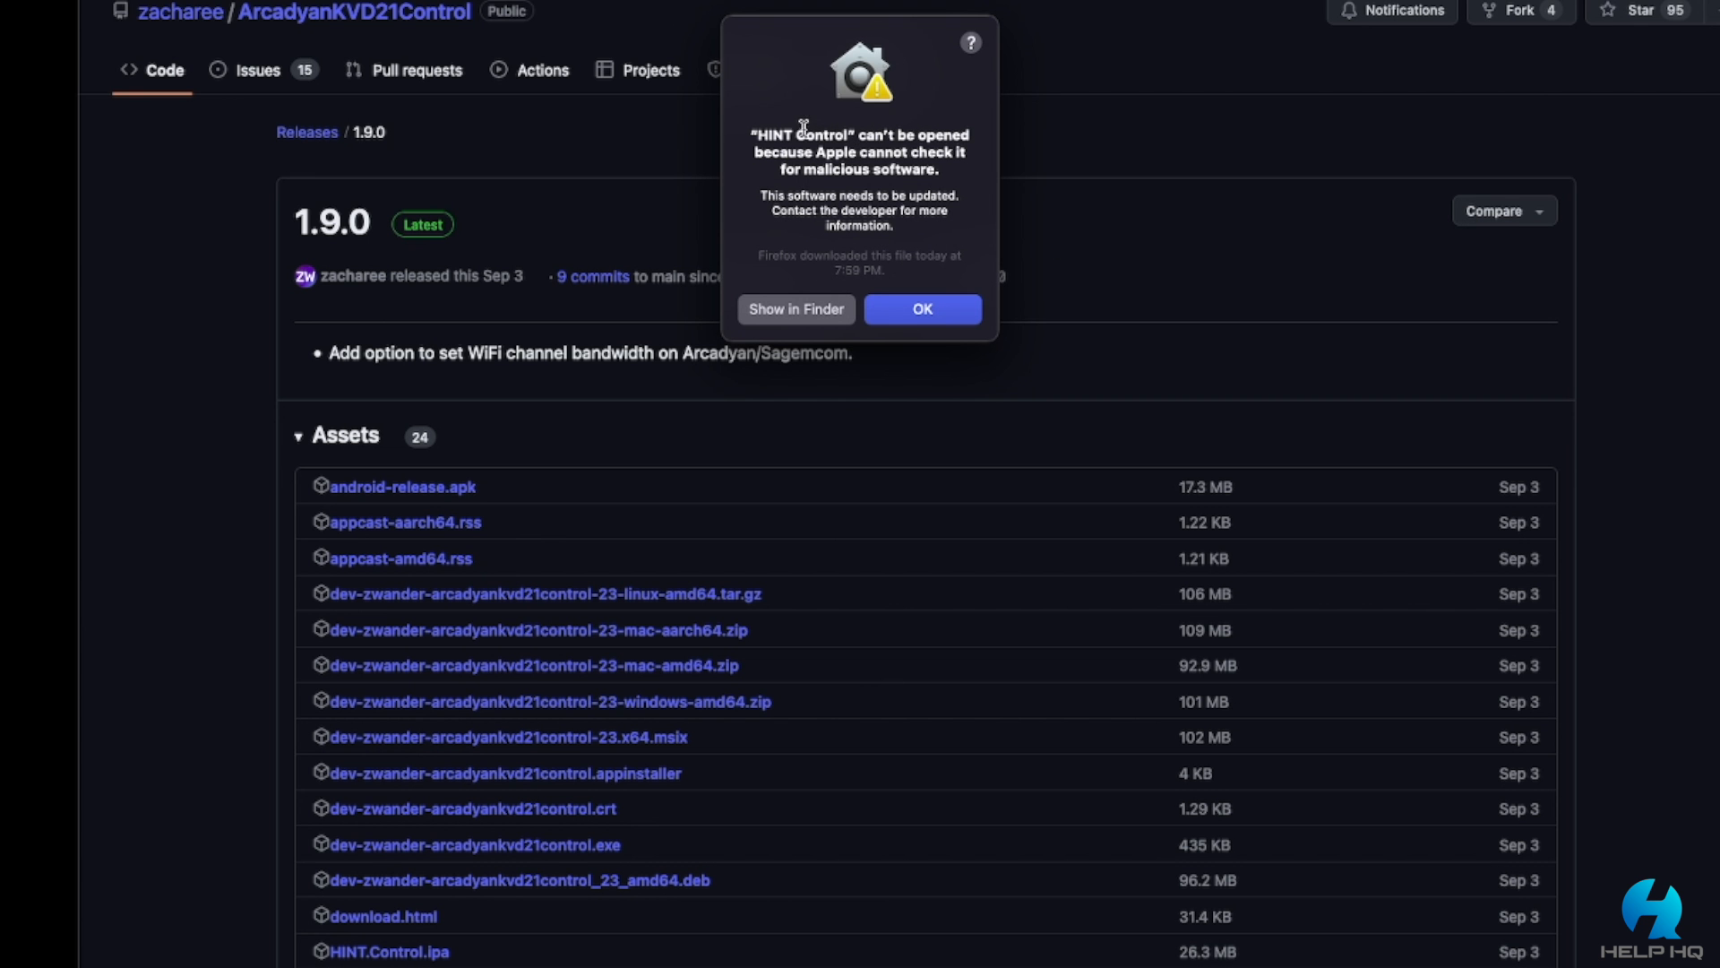
mouse_move(757, 135)
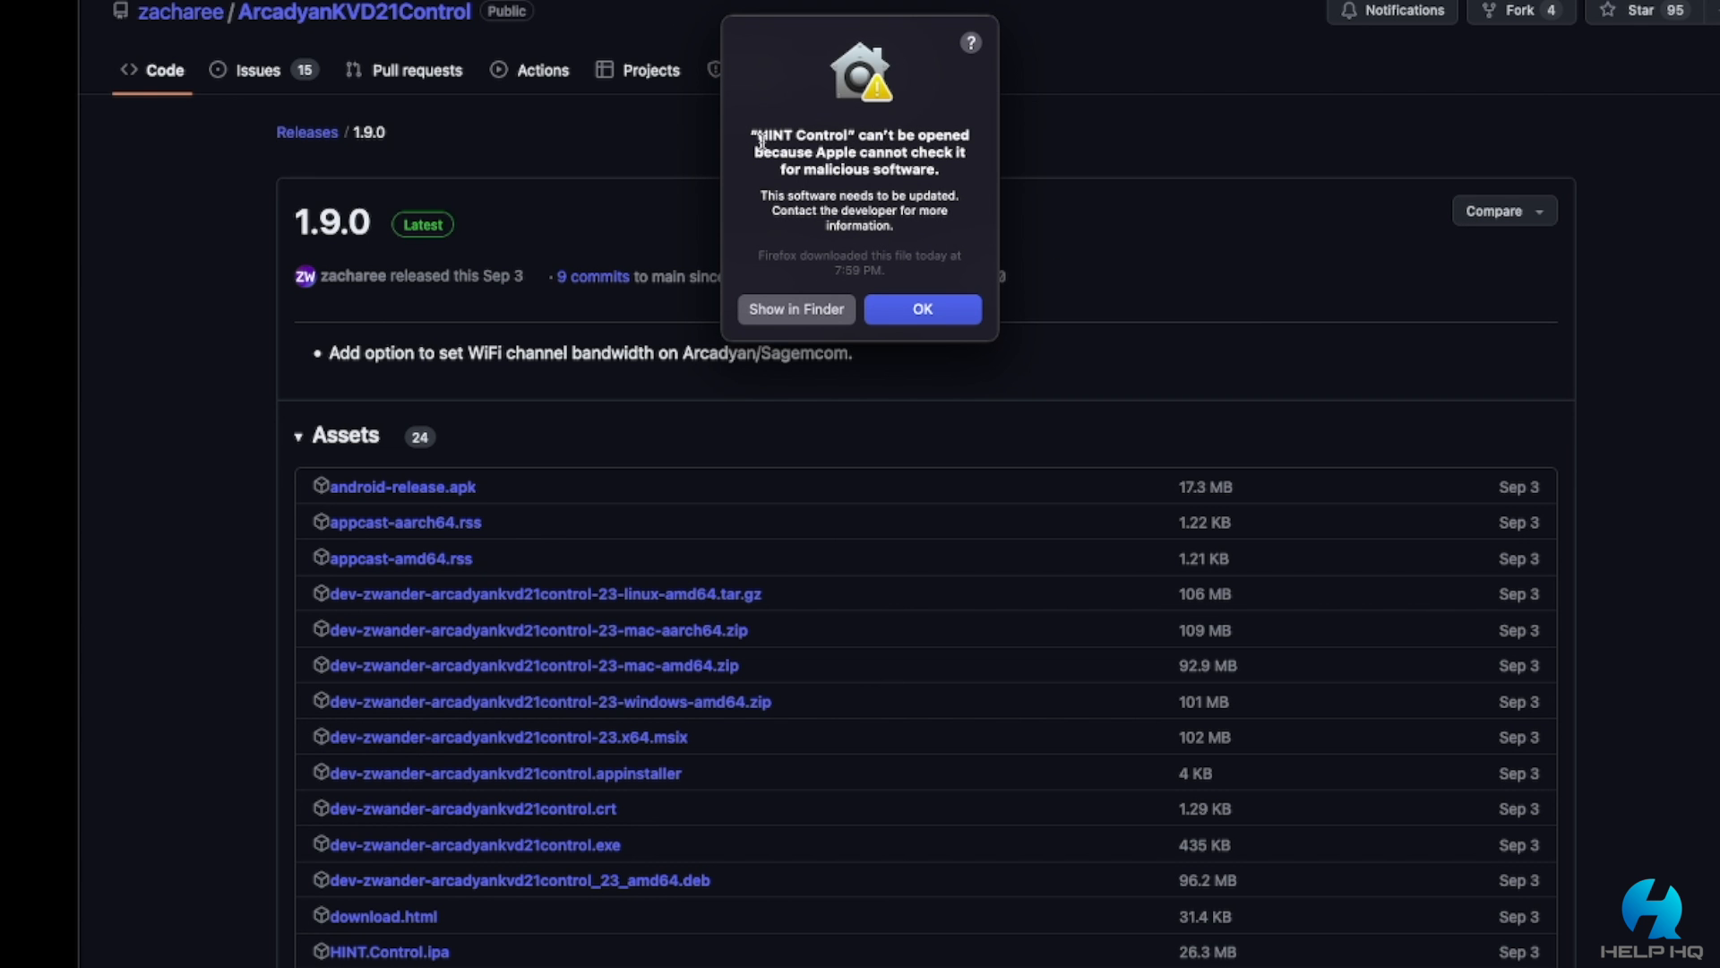
mouse_move(787, 219)
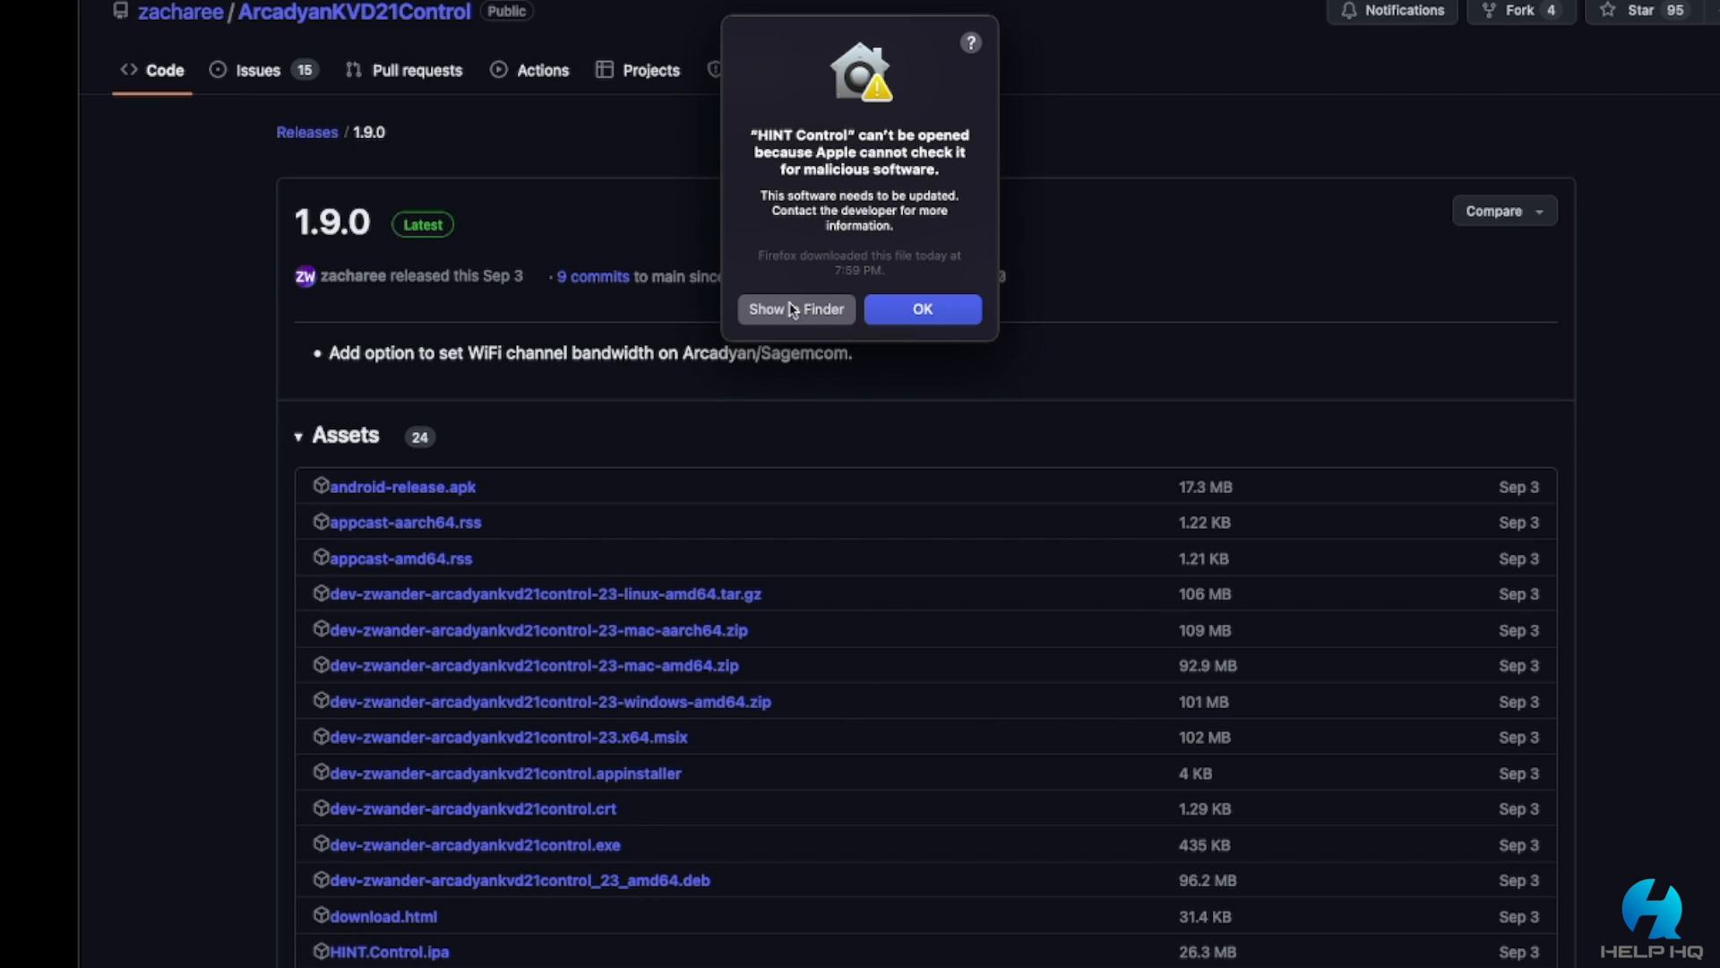
Open HINT Control from Applications via right-click Open, confirming the unverified-developer warning
left_click(922, 308)
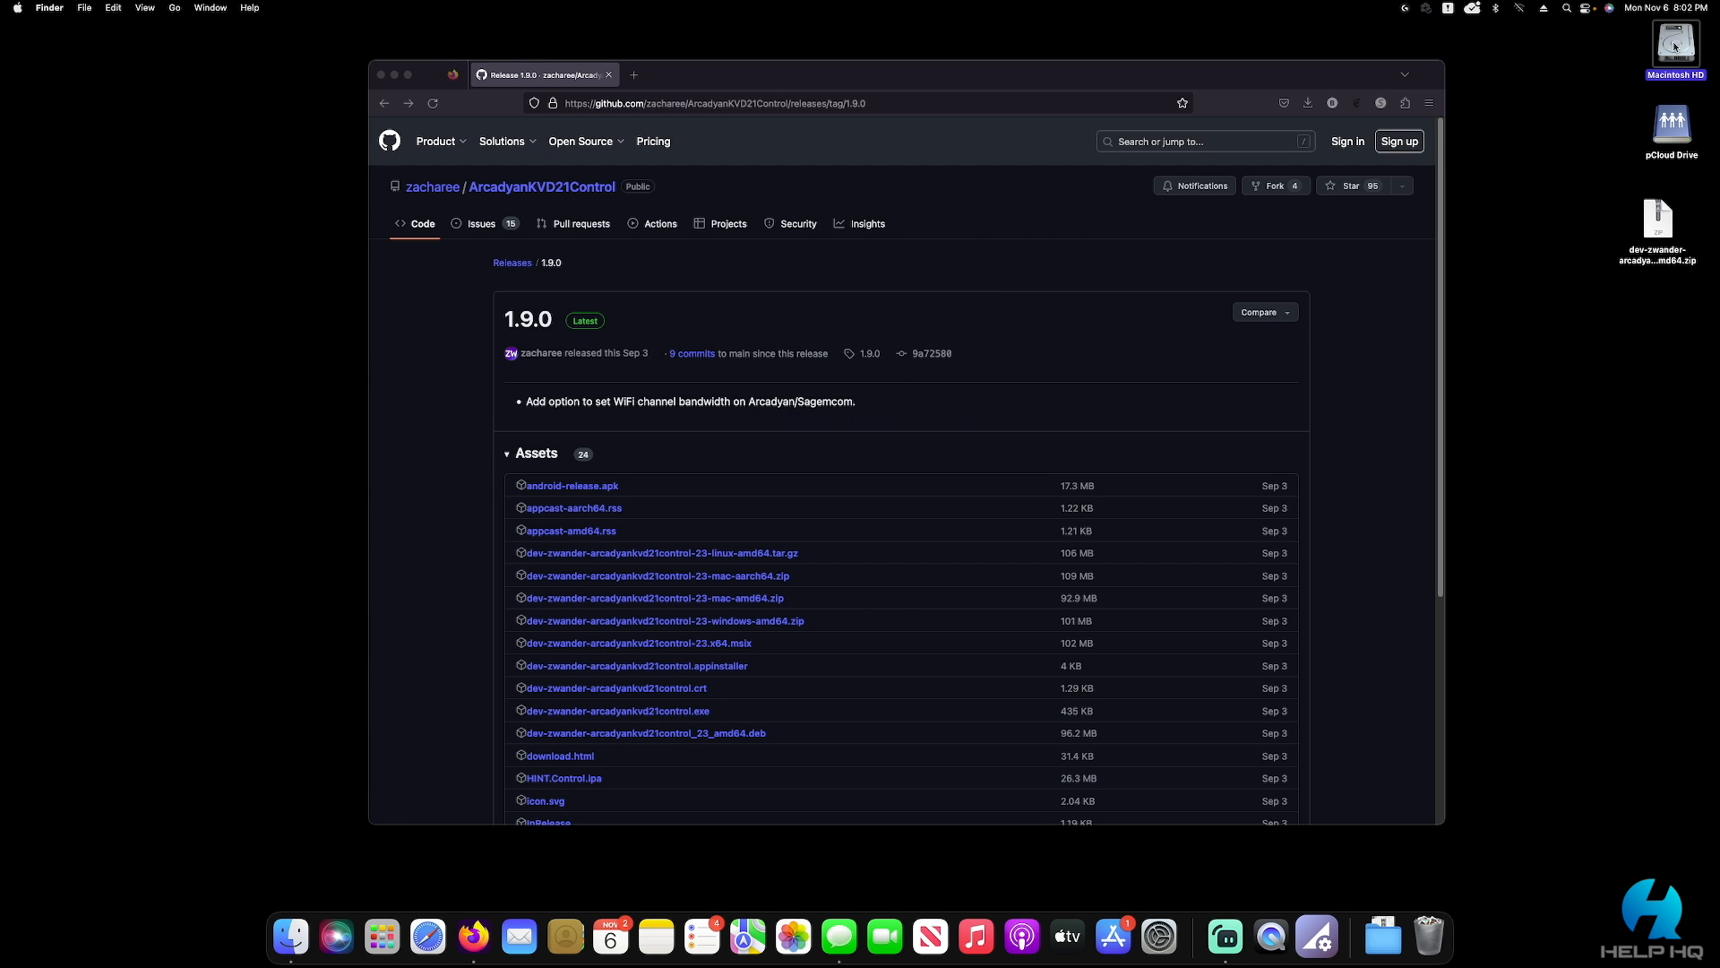
double_click(1673, 43)
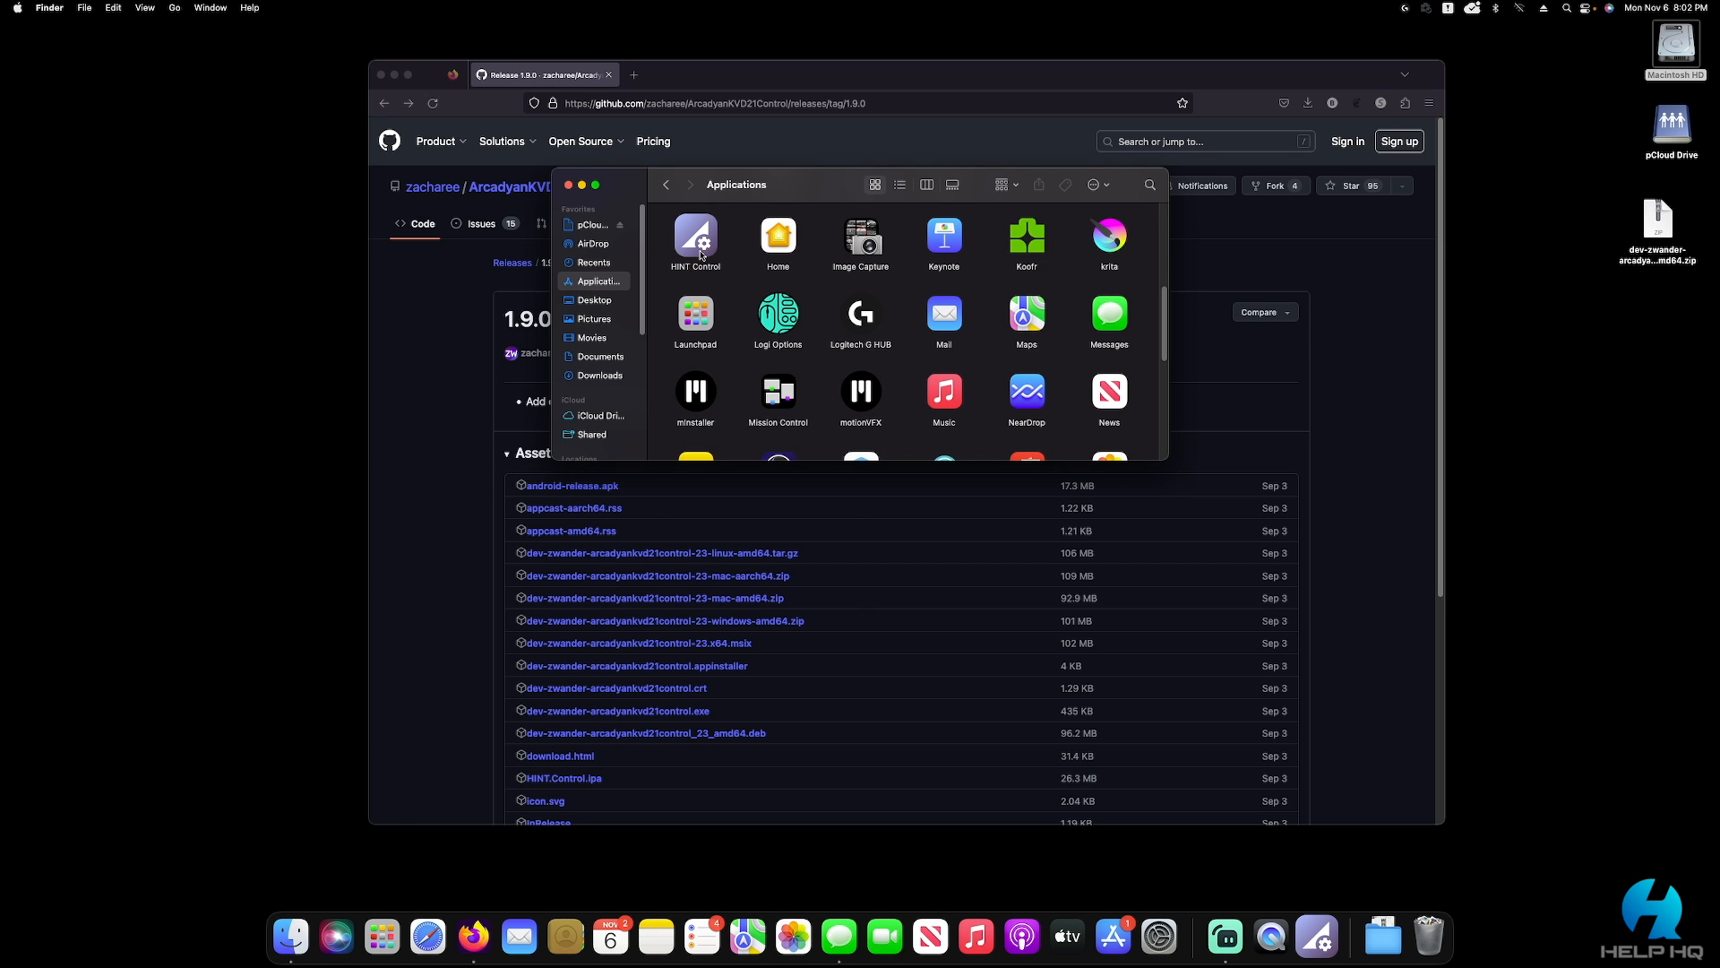
right_click(694, 236)
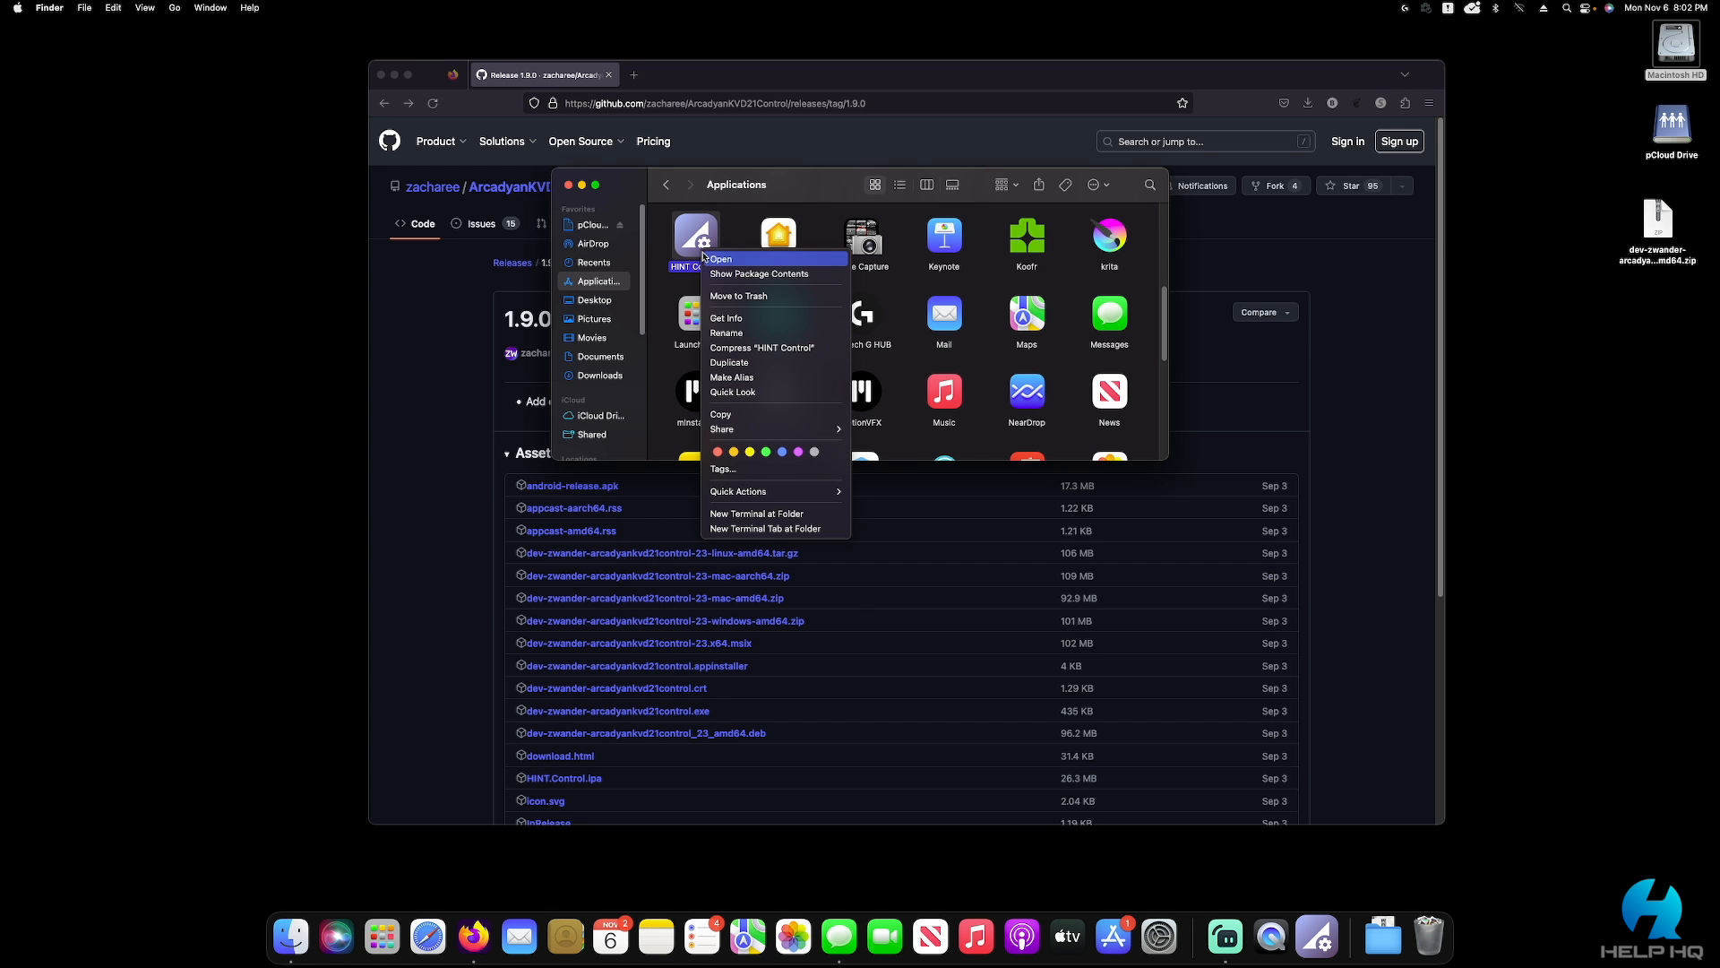
left_click(718, 259)
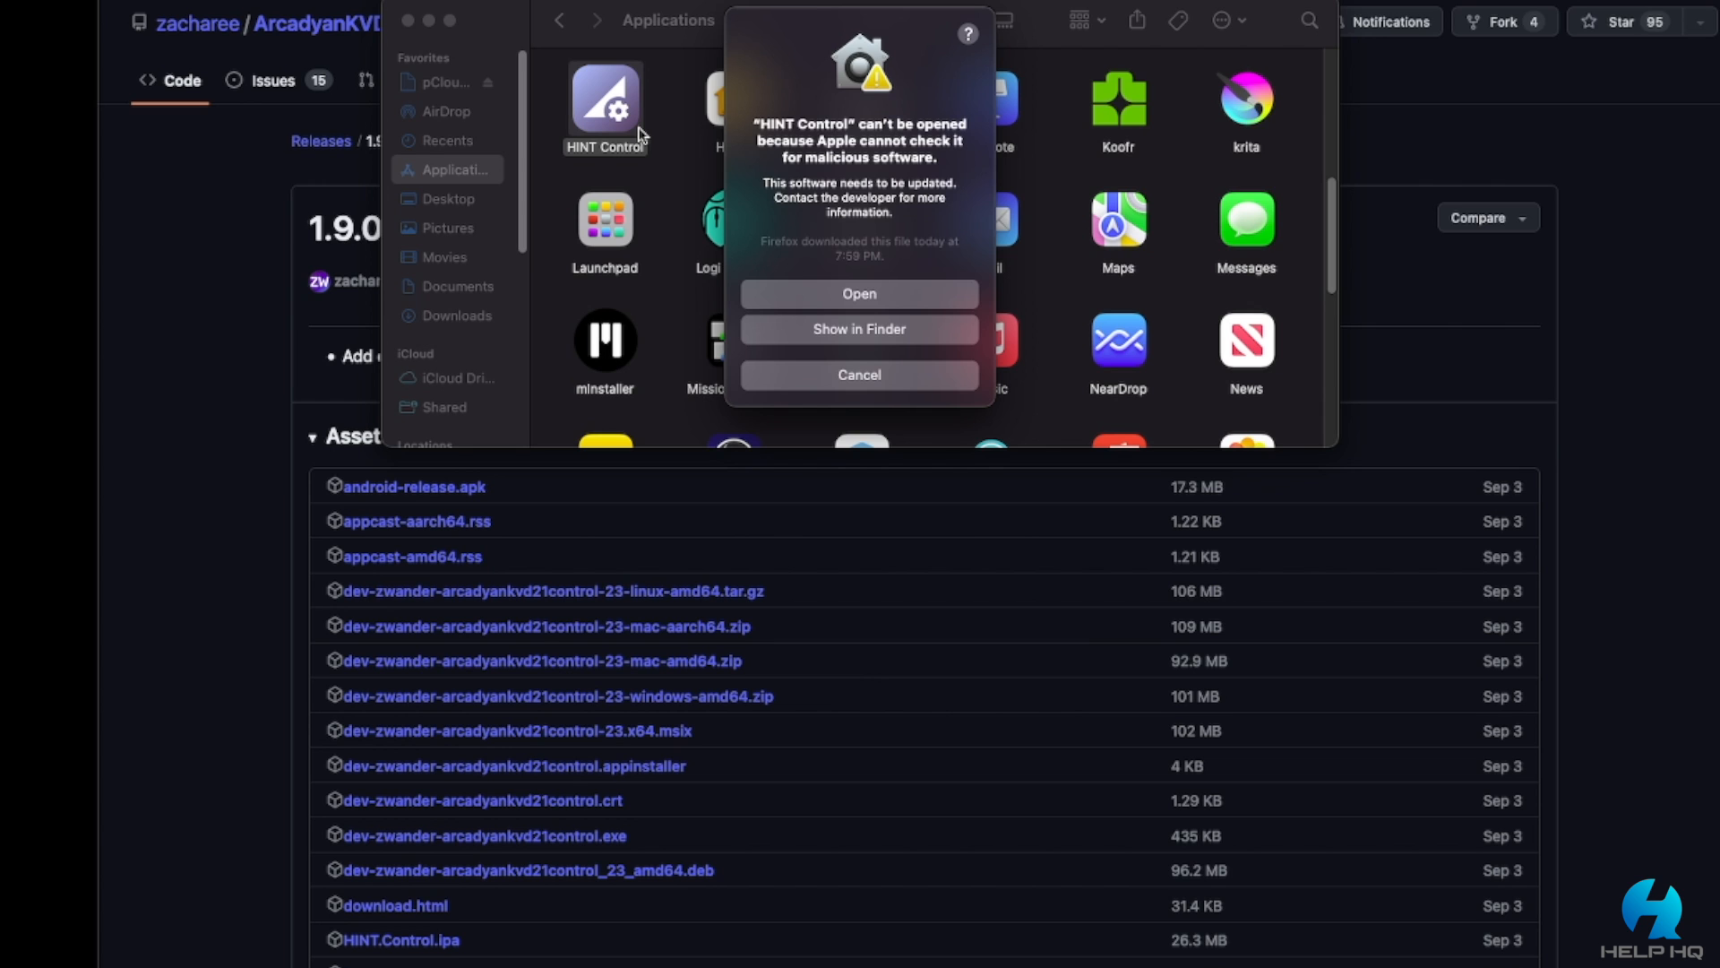
mouse_move(932, 303)
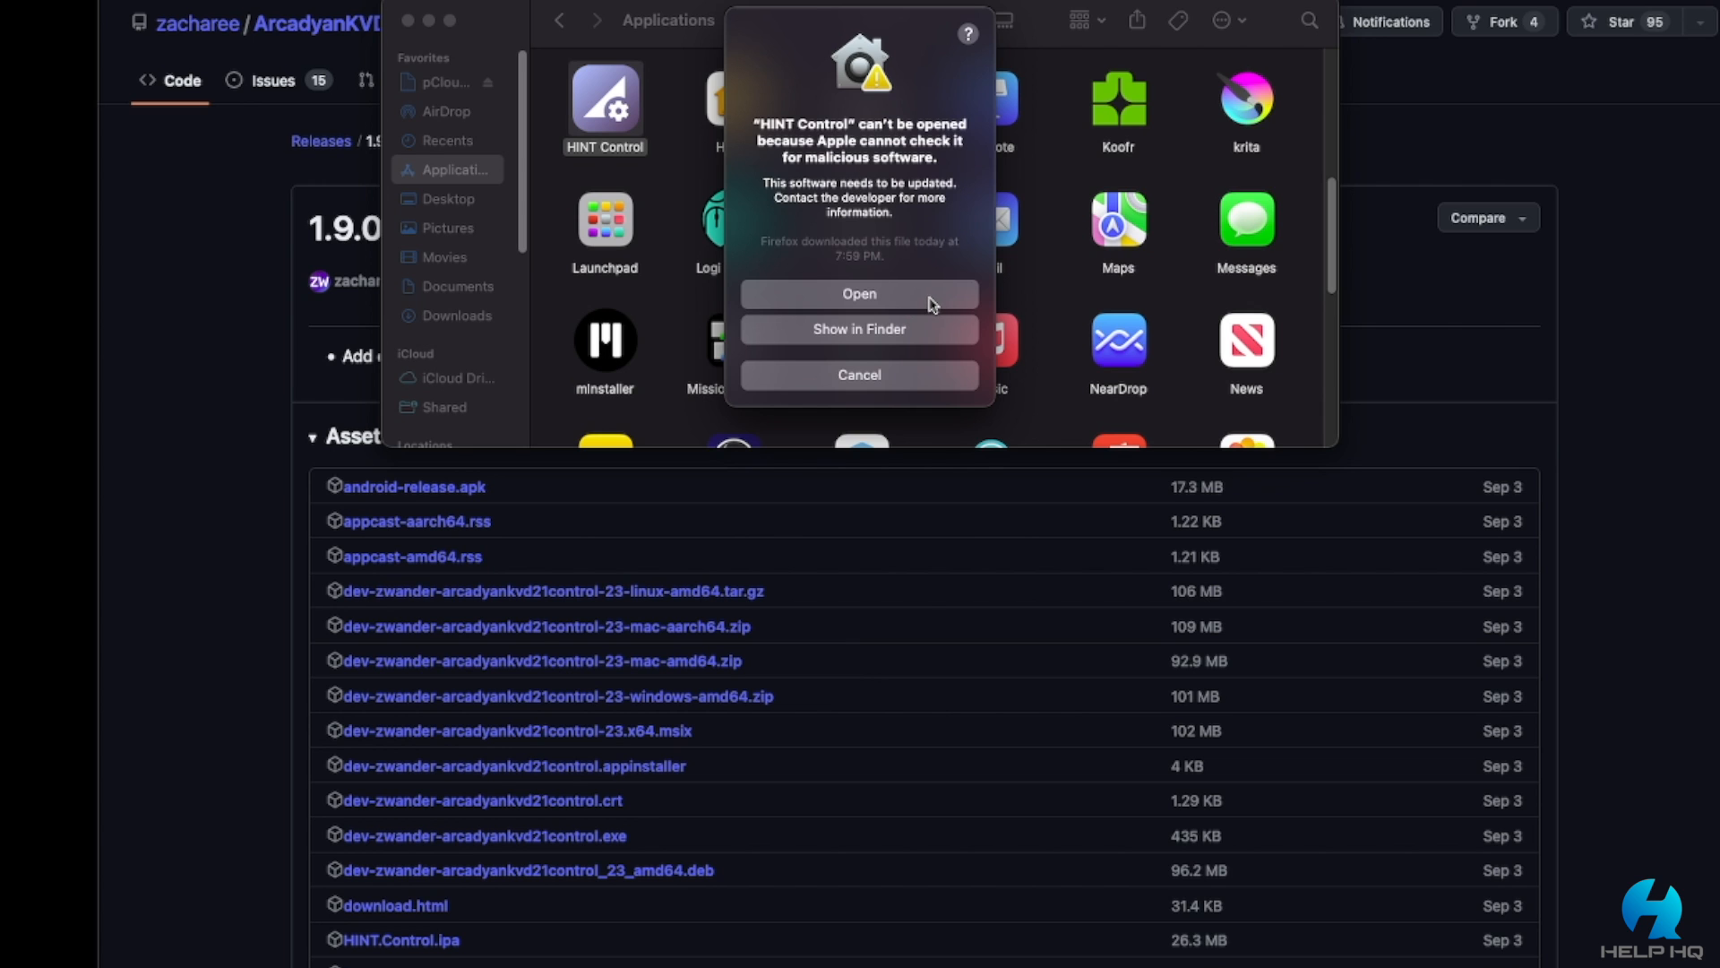
left_click(859, 293)
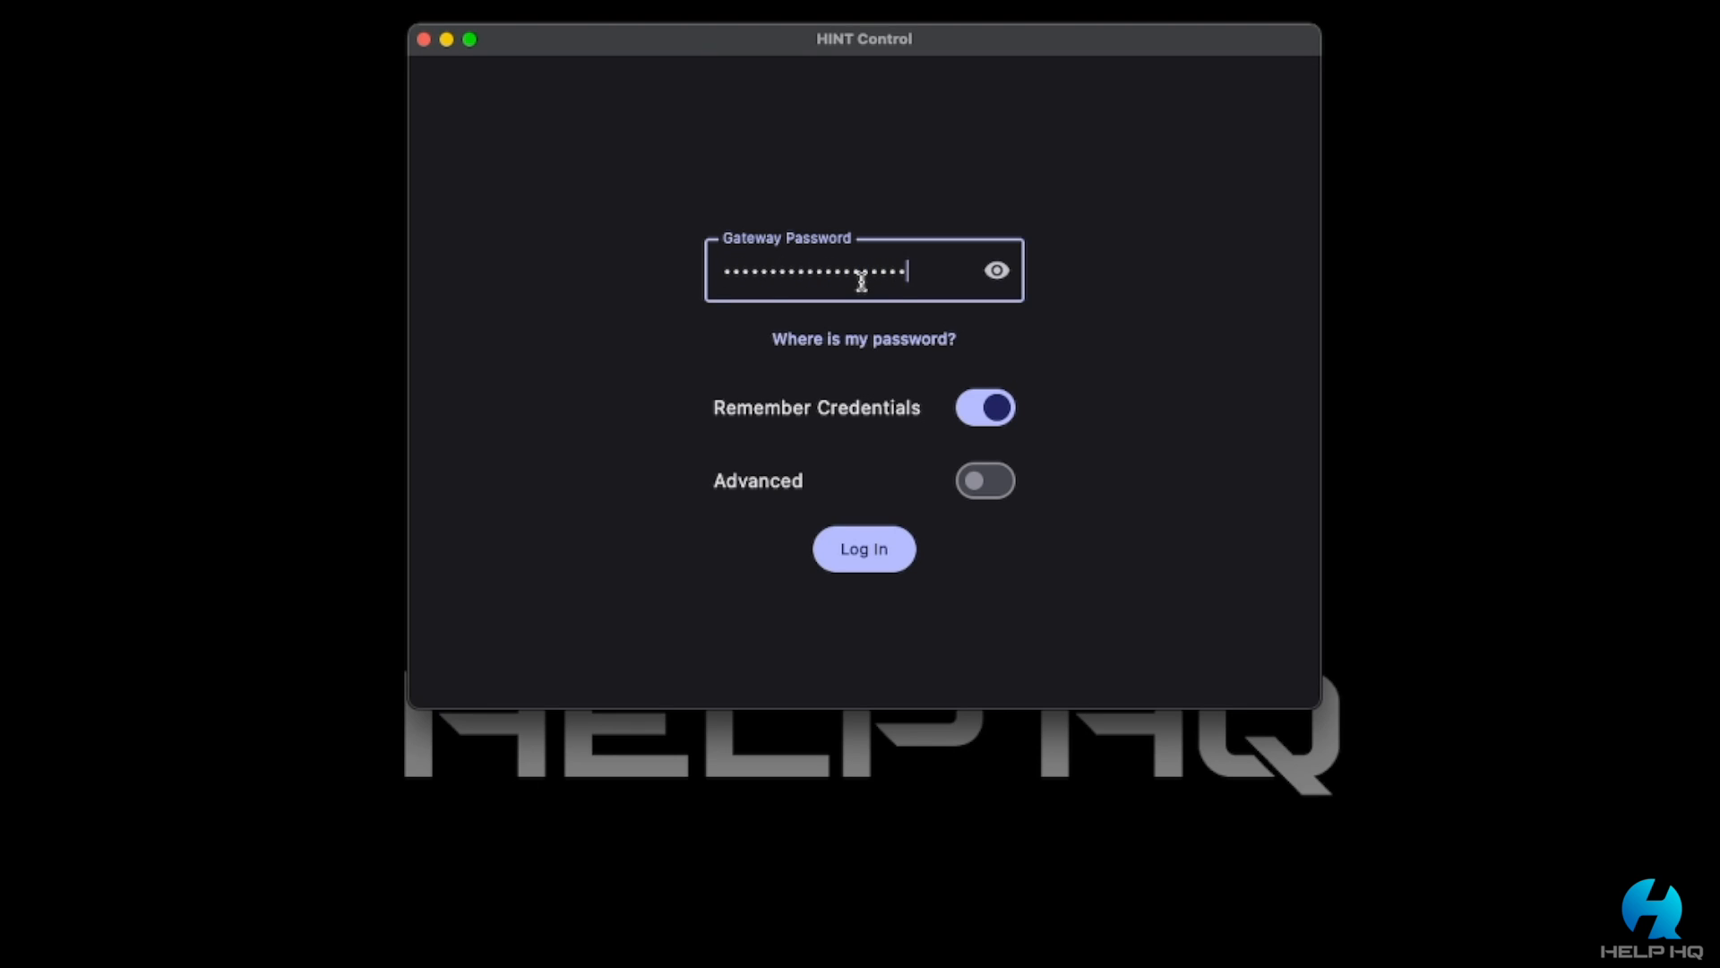
Log in with the gateway password, review LTE/5G signal stats, and reach Wi-Fi settings
left_click(864, 548)
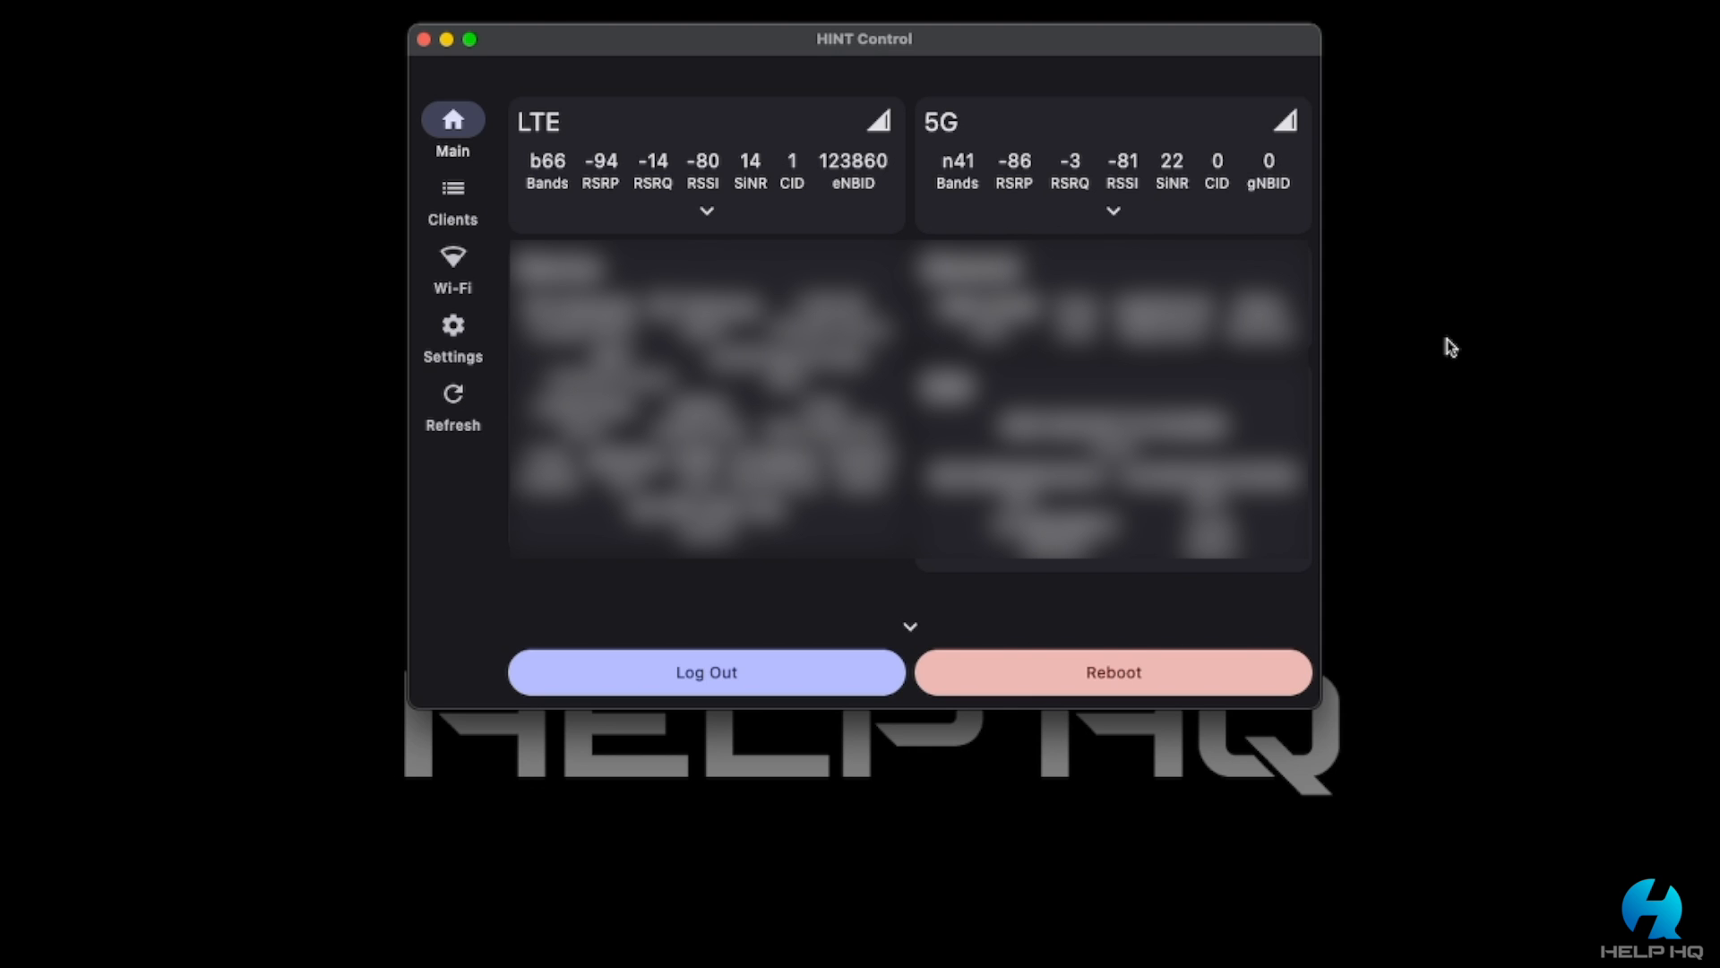
mouse_move(1471, 346)
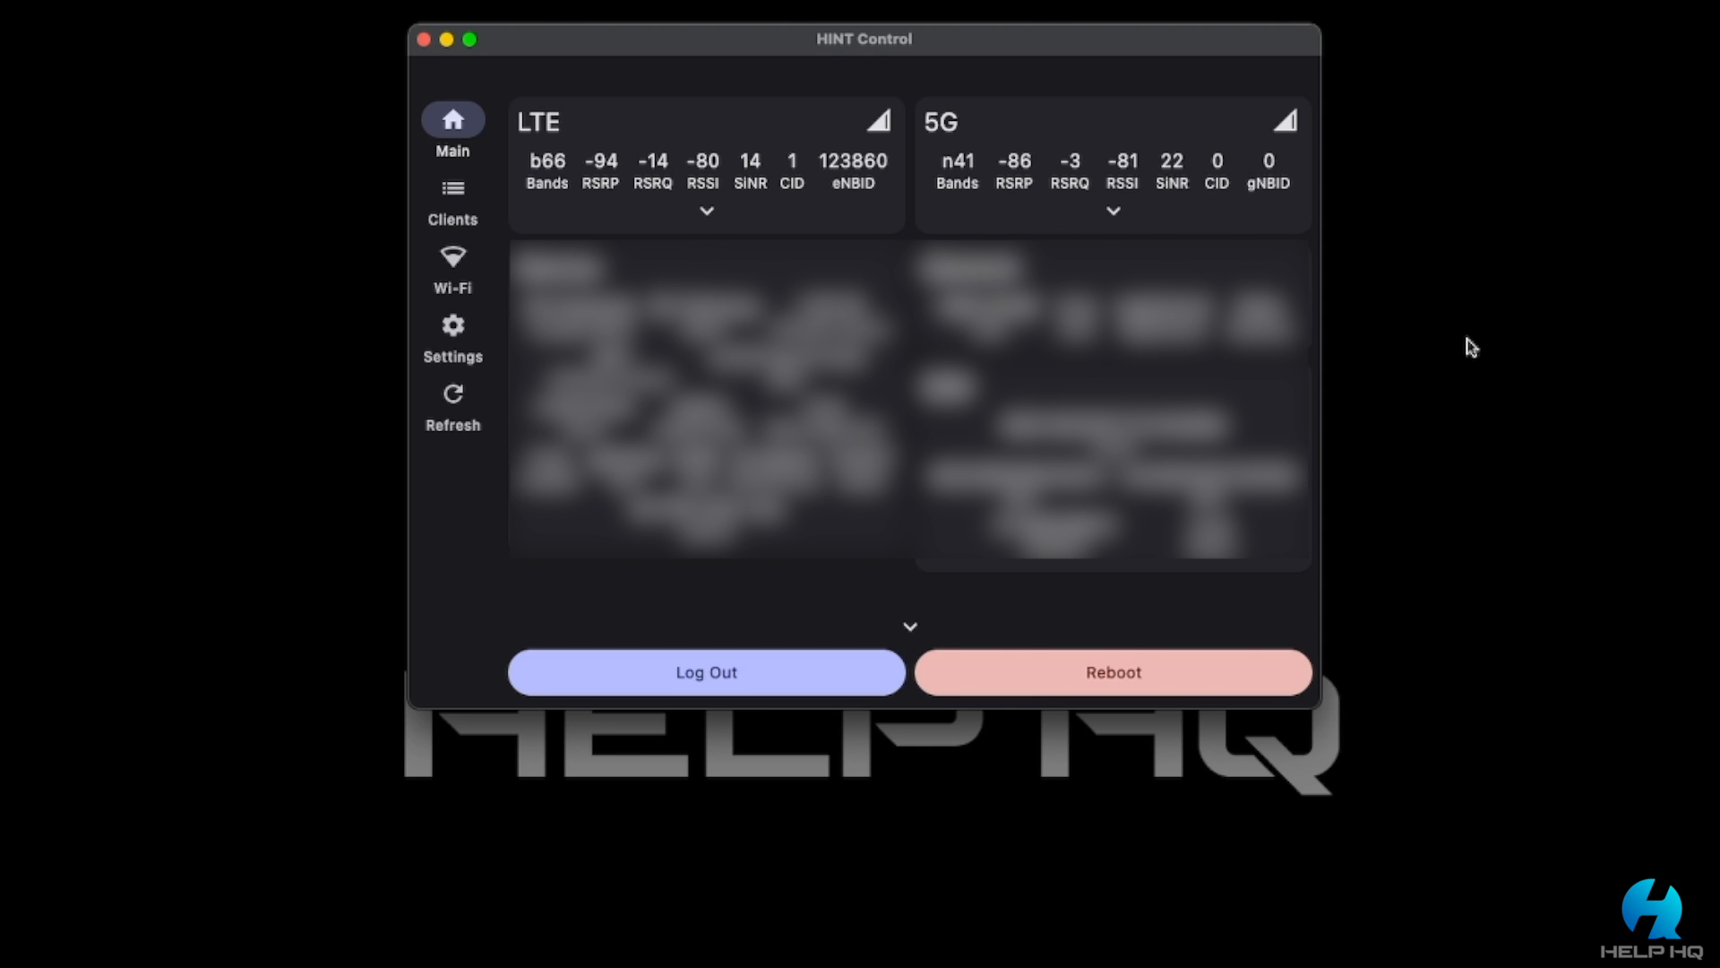
mouse_move(438, 757)
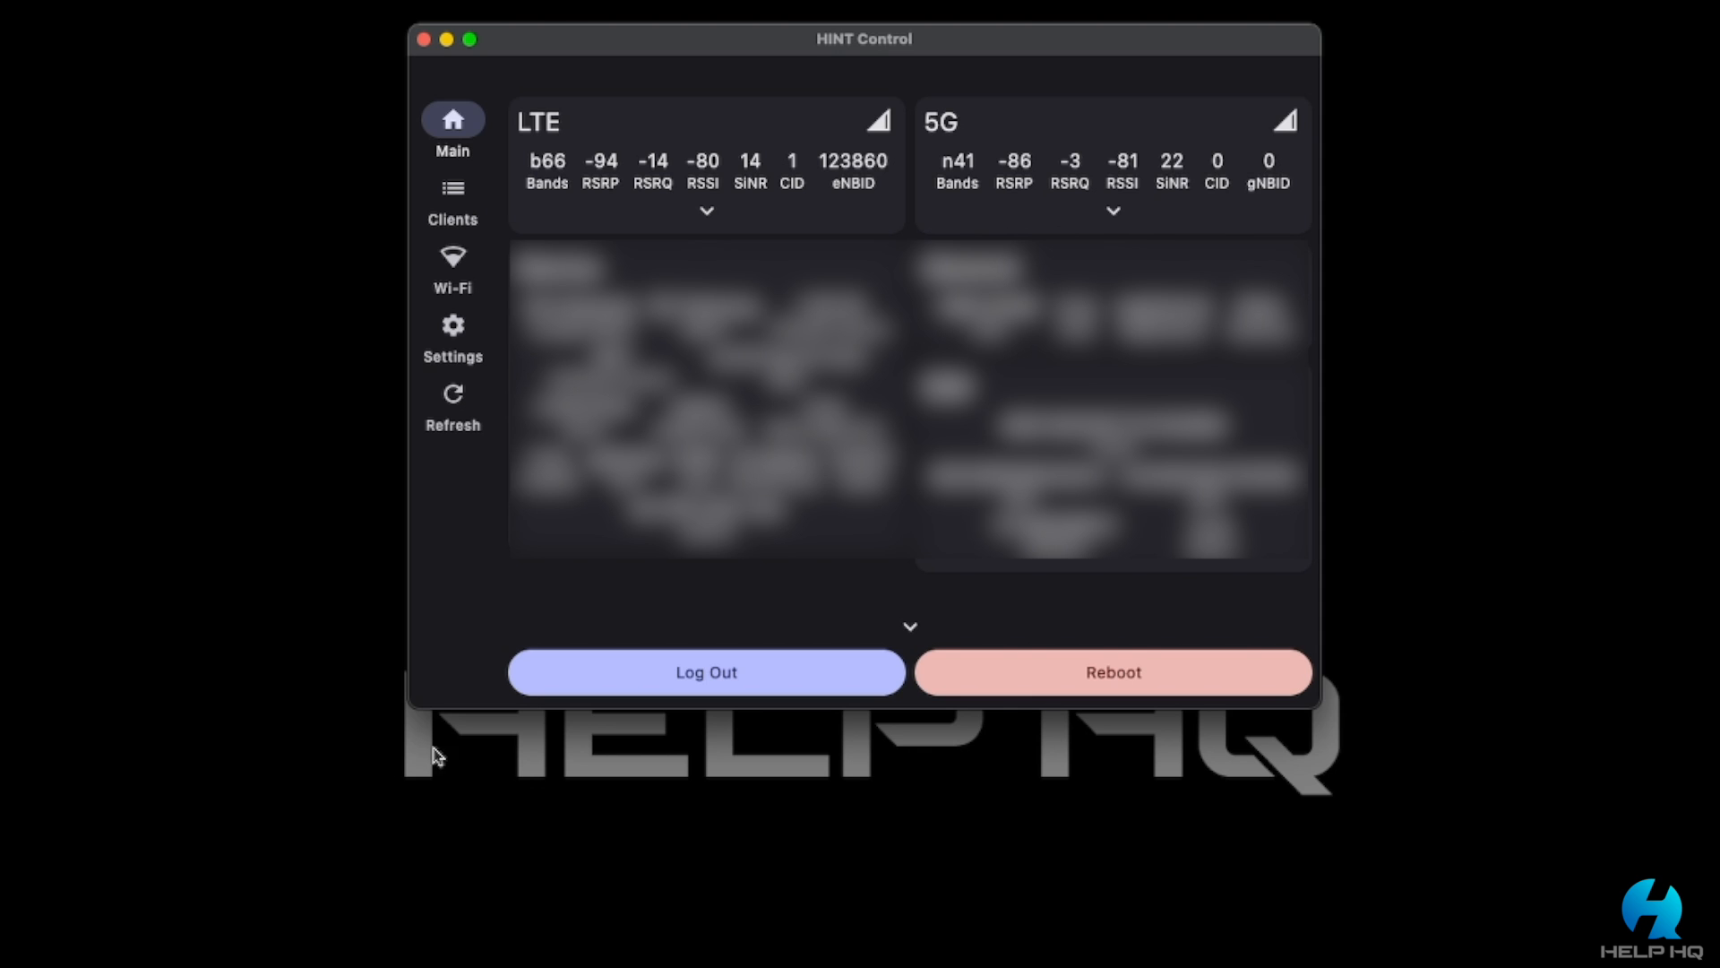
left_click(451, 264)
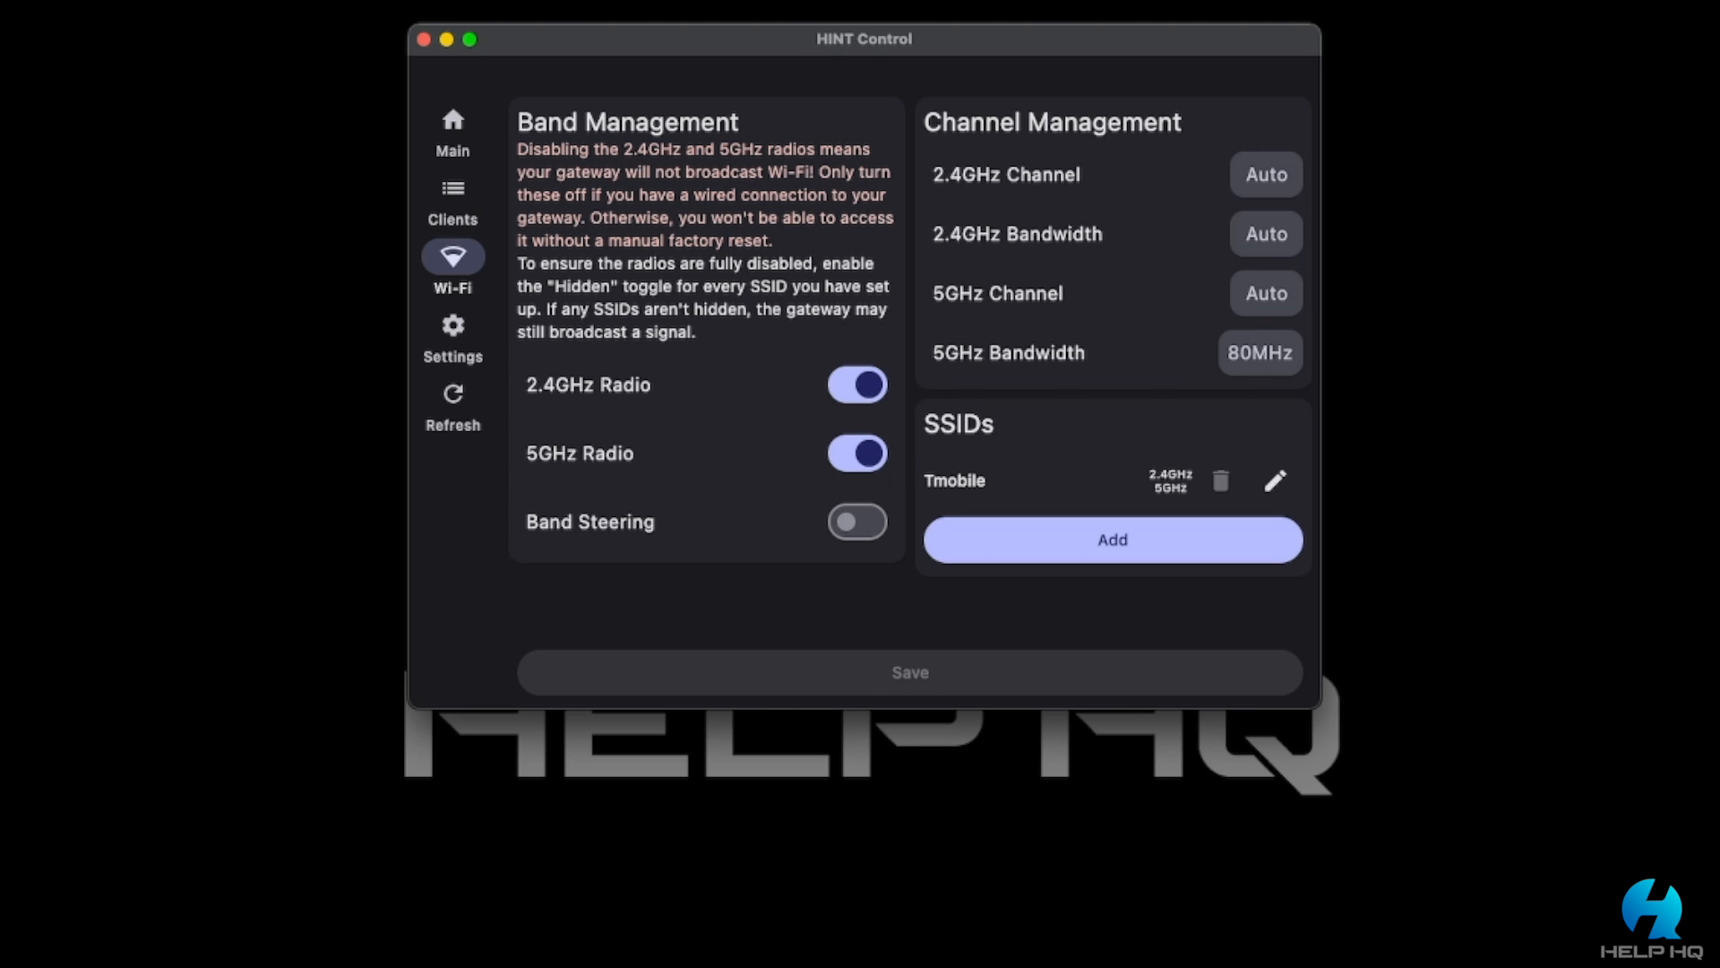
mouse_move(799, 704)
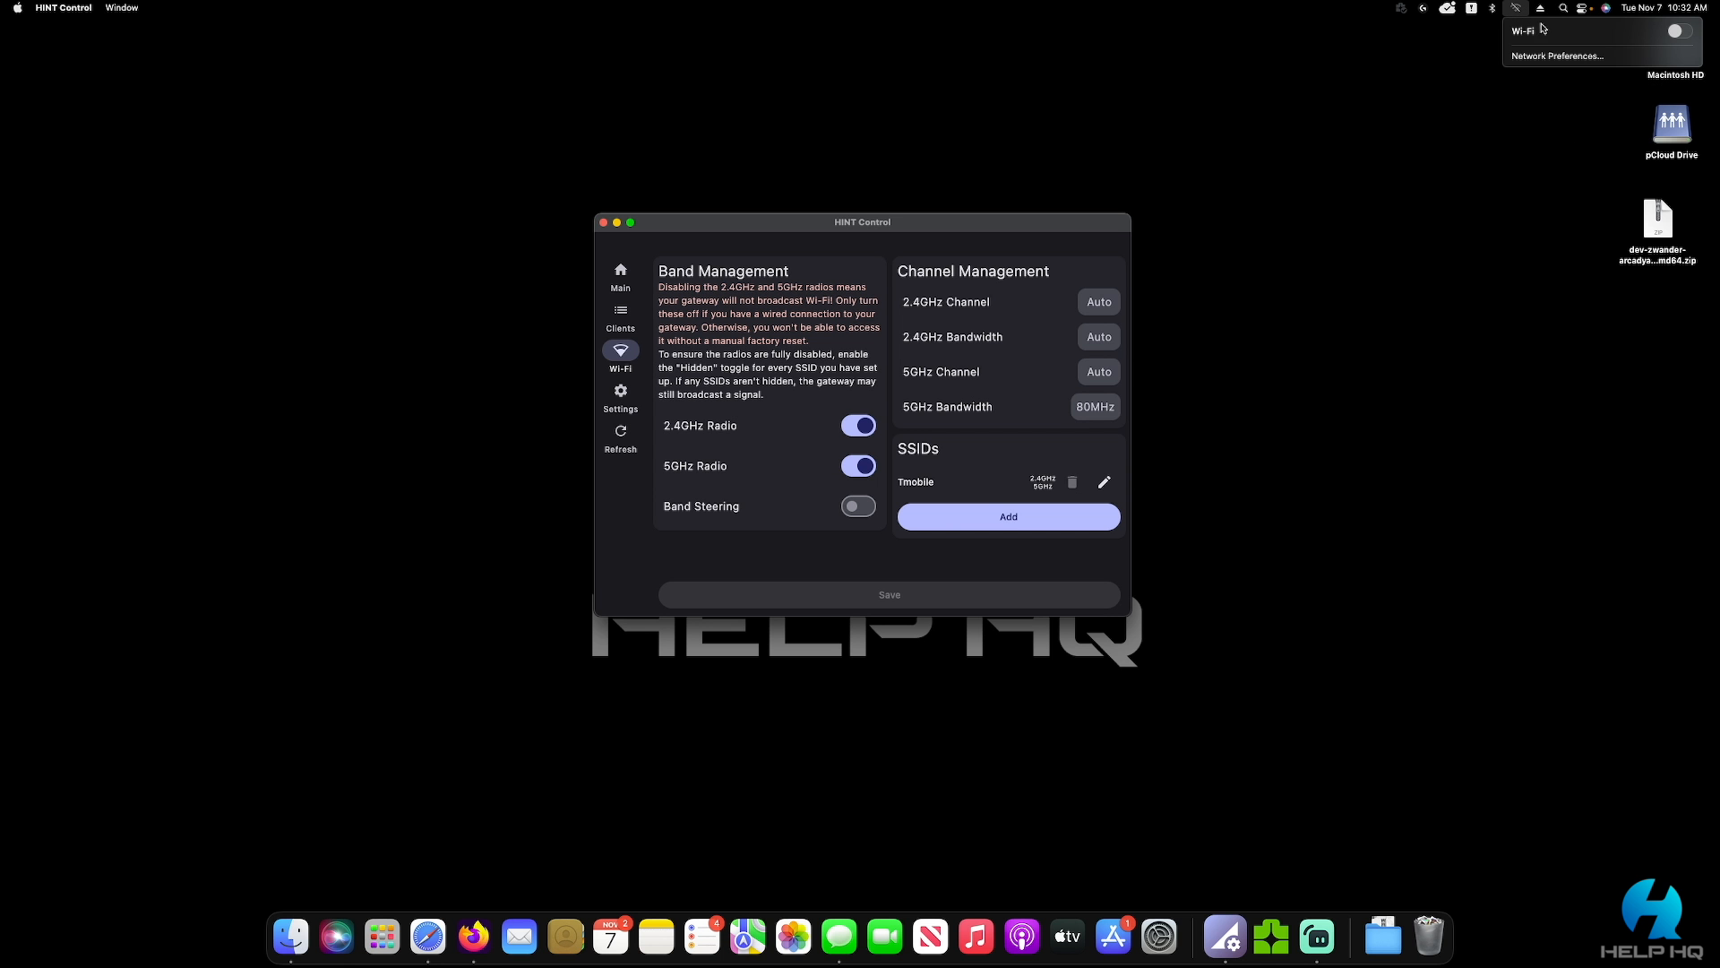
Switch on the Mac's Wi-Fi from the menu bar to list networks including Tmobile
left_click(1675, 31)
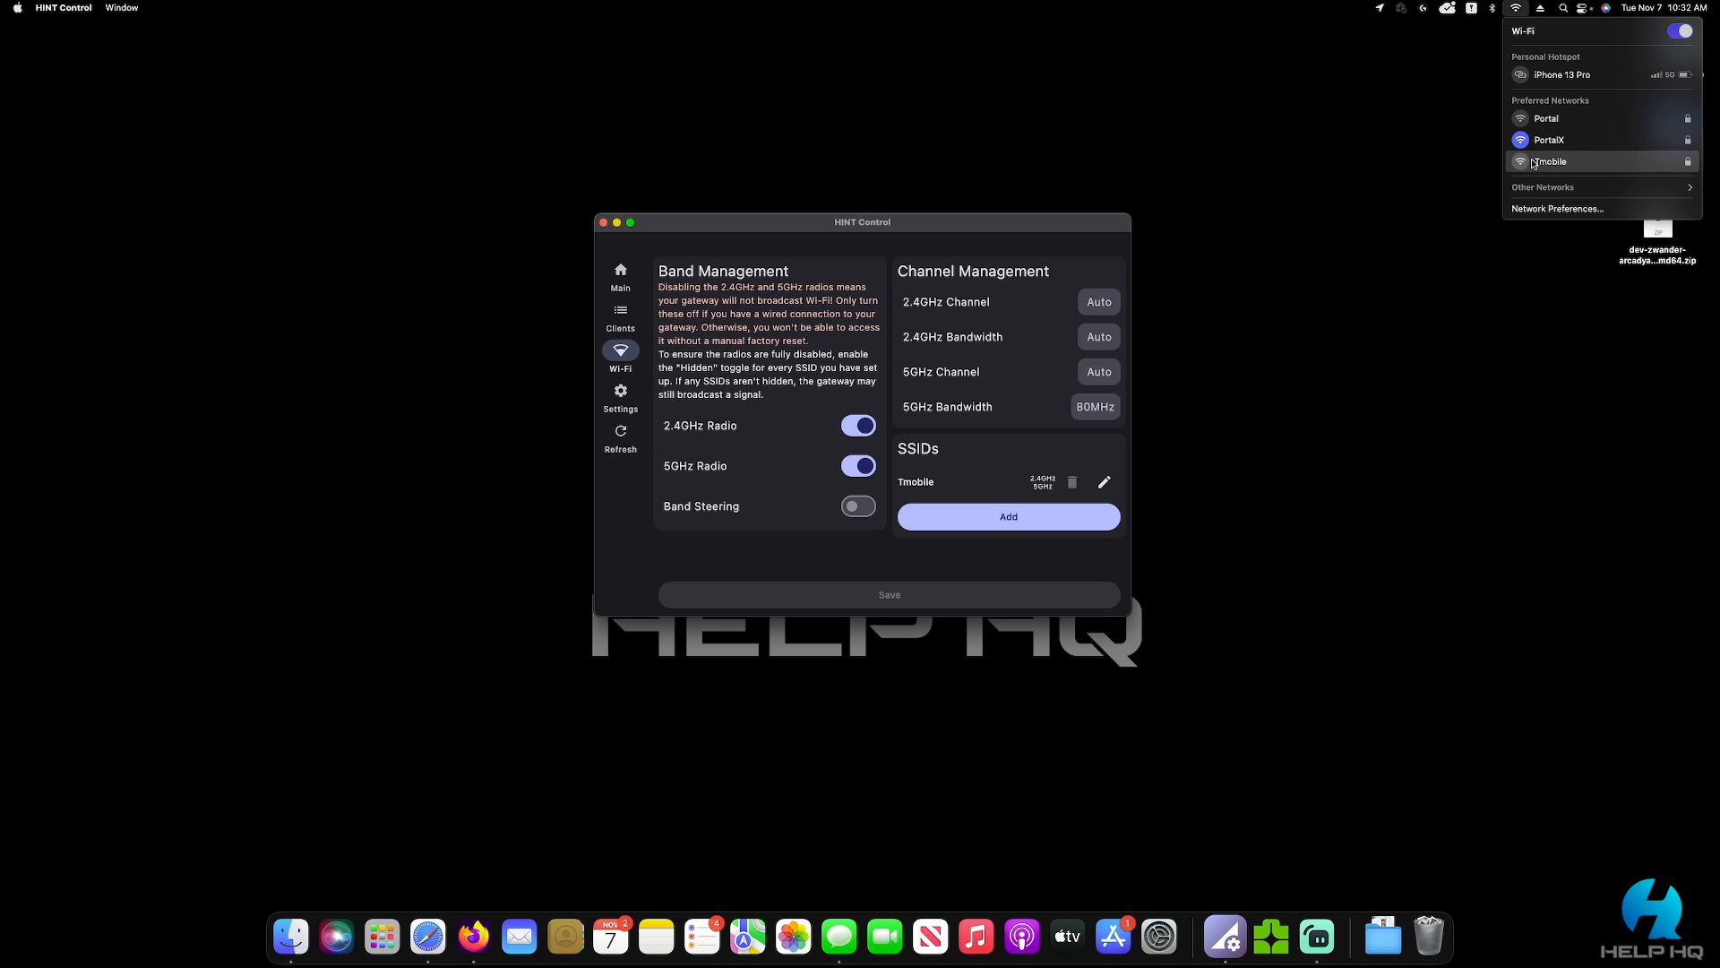
mouse_move(1358, 313)
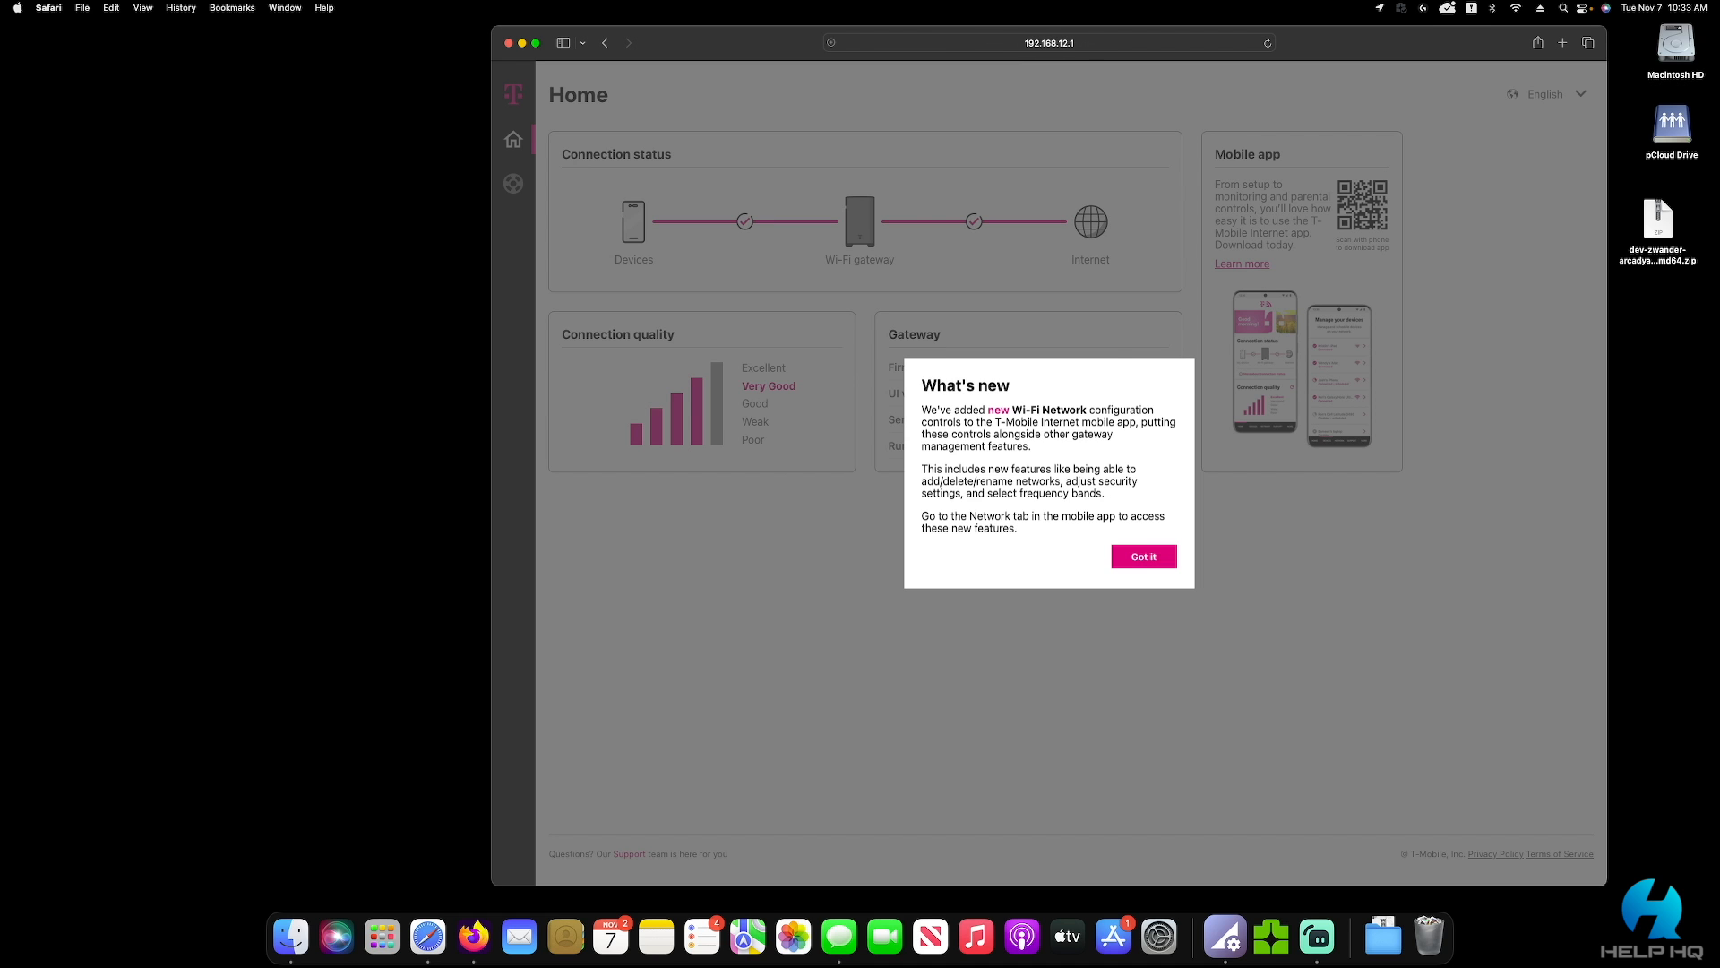
Dismiss the What's new popup on the 192.168.12.1 gateway home page
left_click(1143, 557)
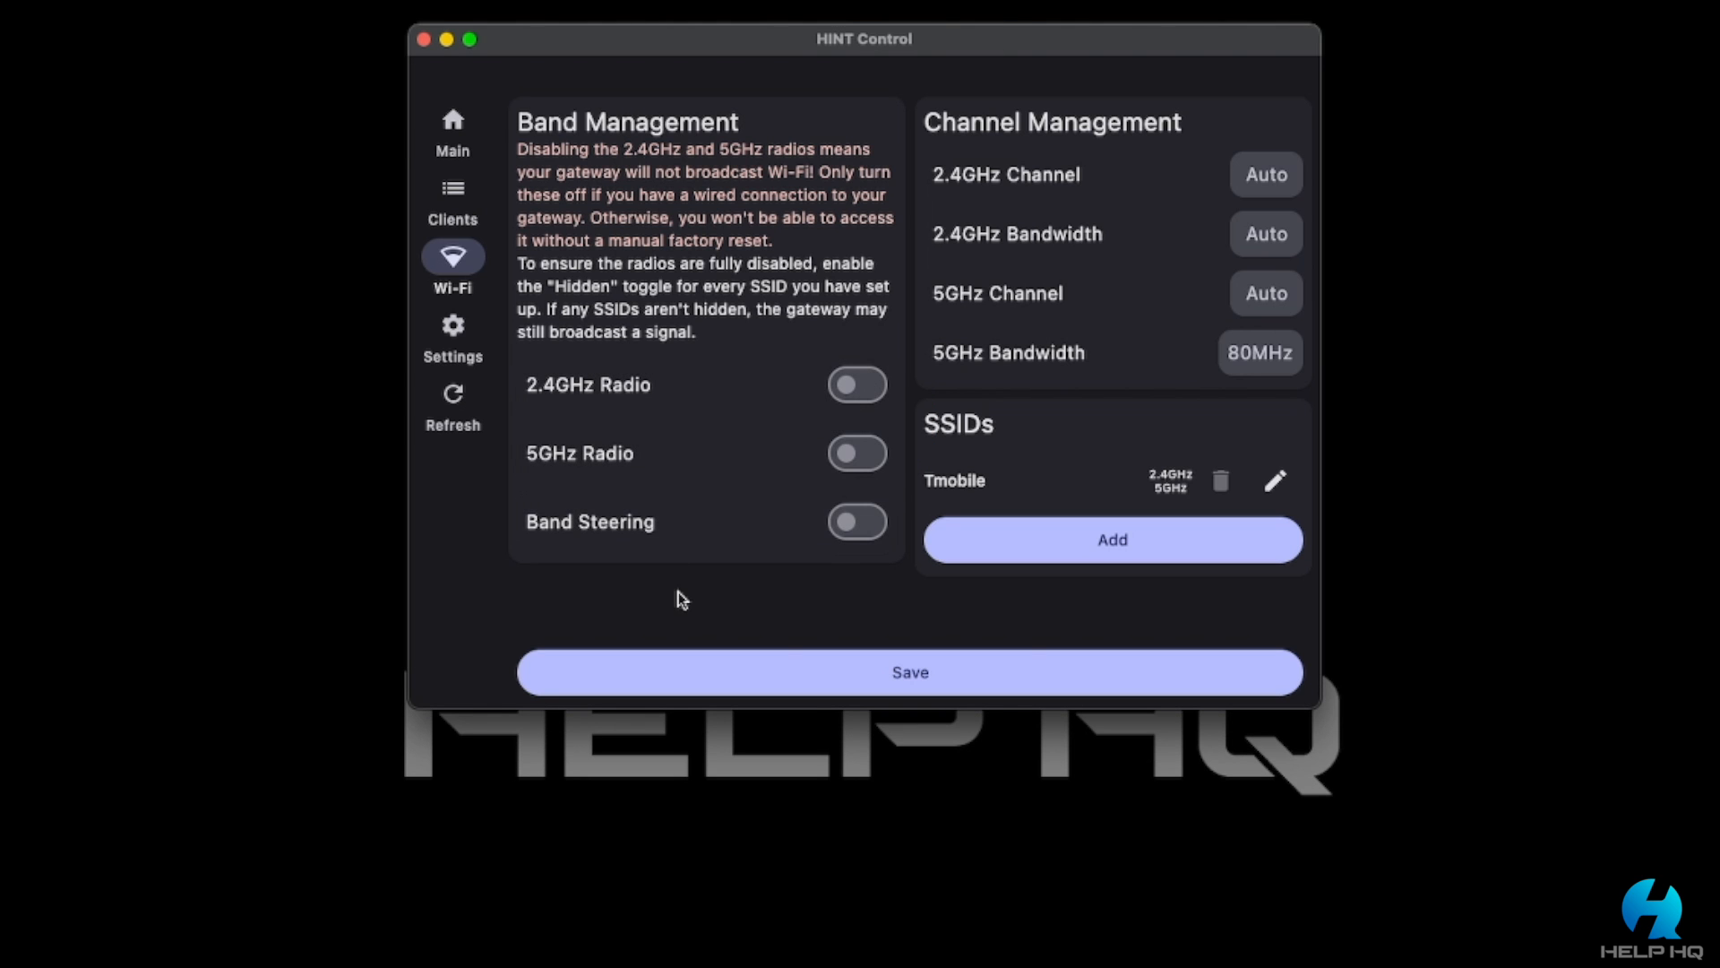
mouse_move(996, 678)
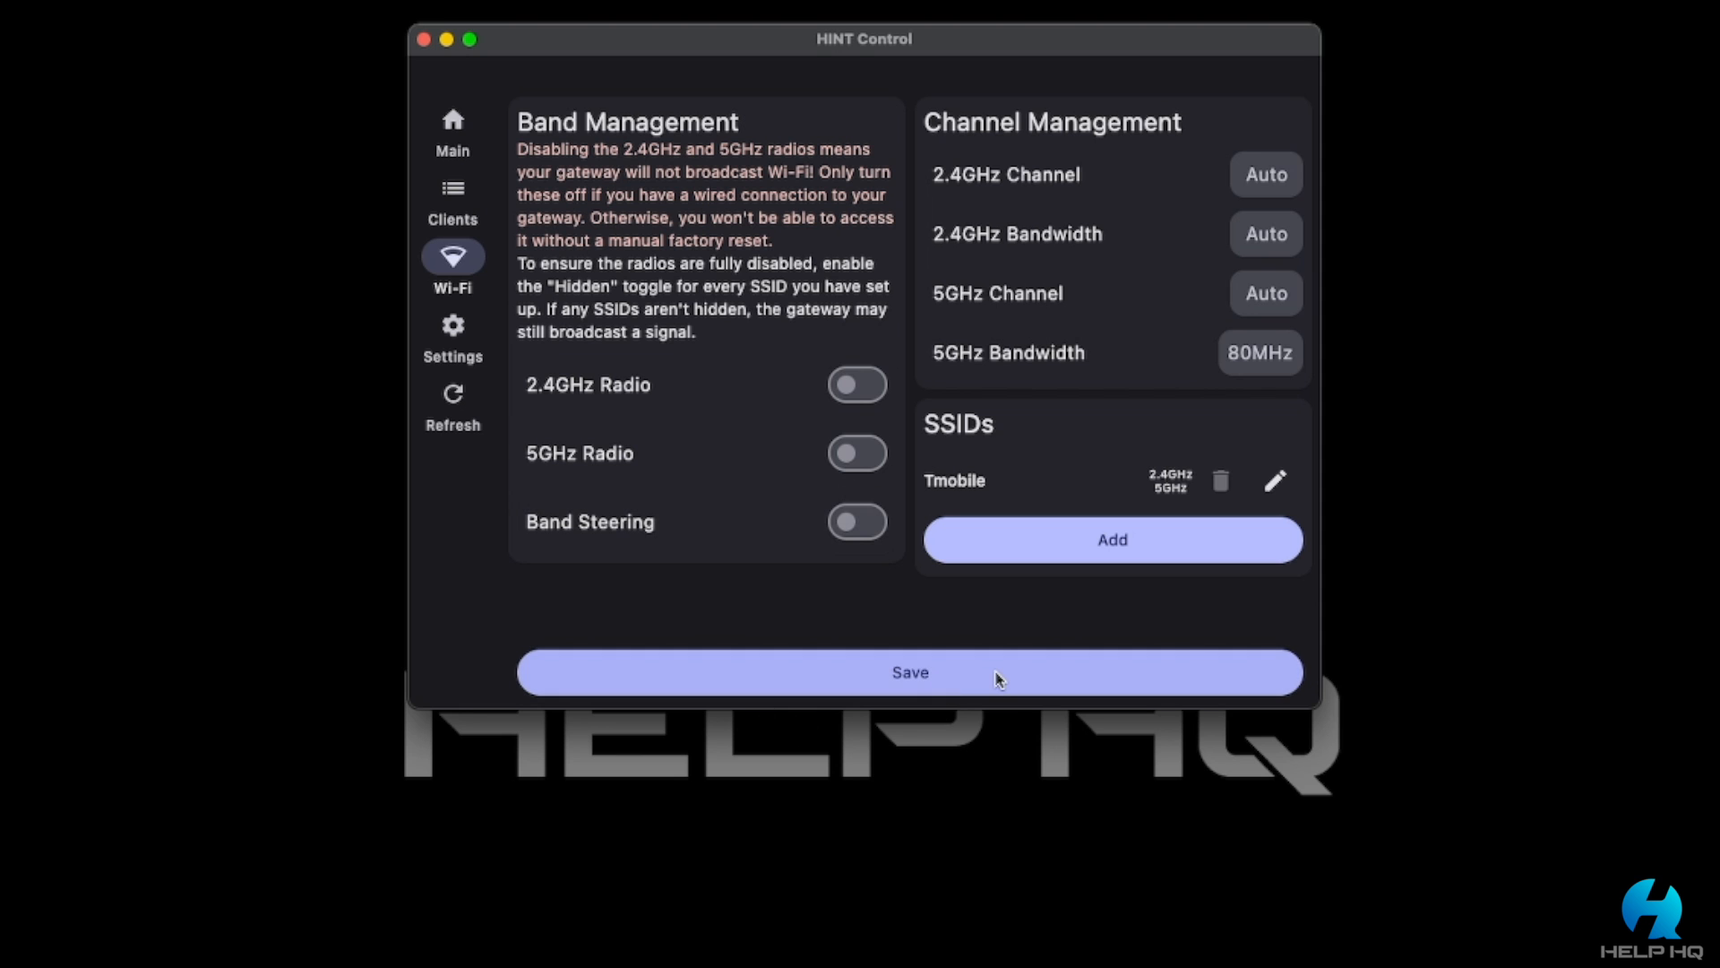
Save the disabled 2.4GHz and 5GHz radios and confirm the warning with Yes
left_click(909, 671)
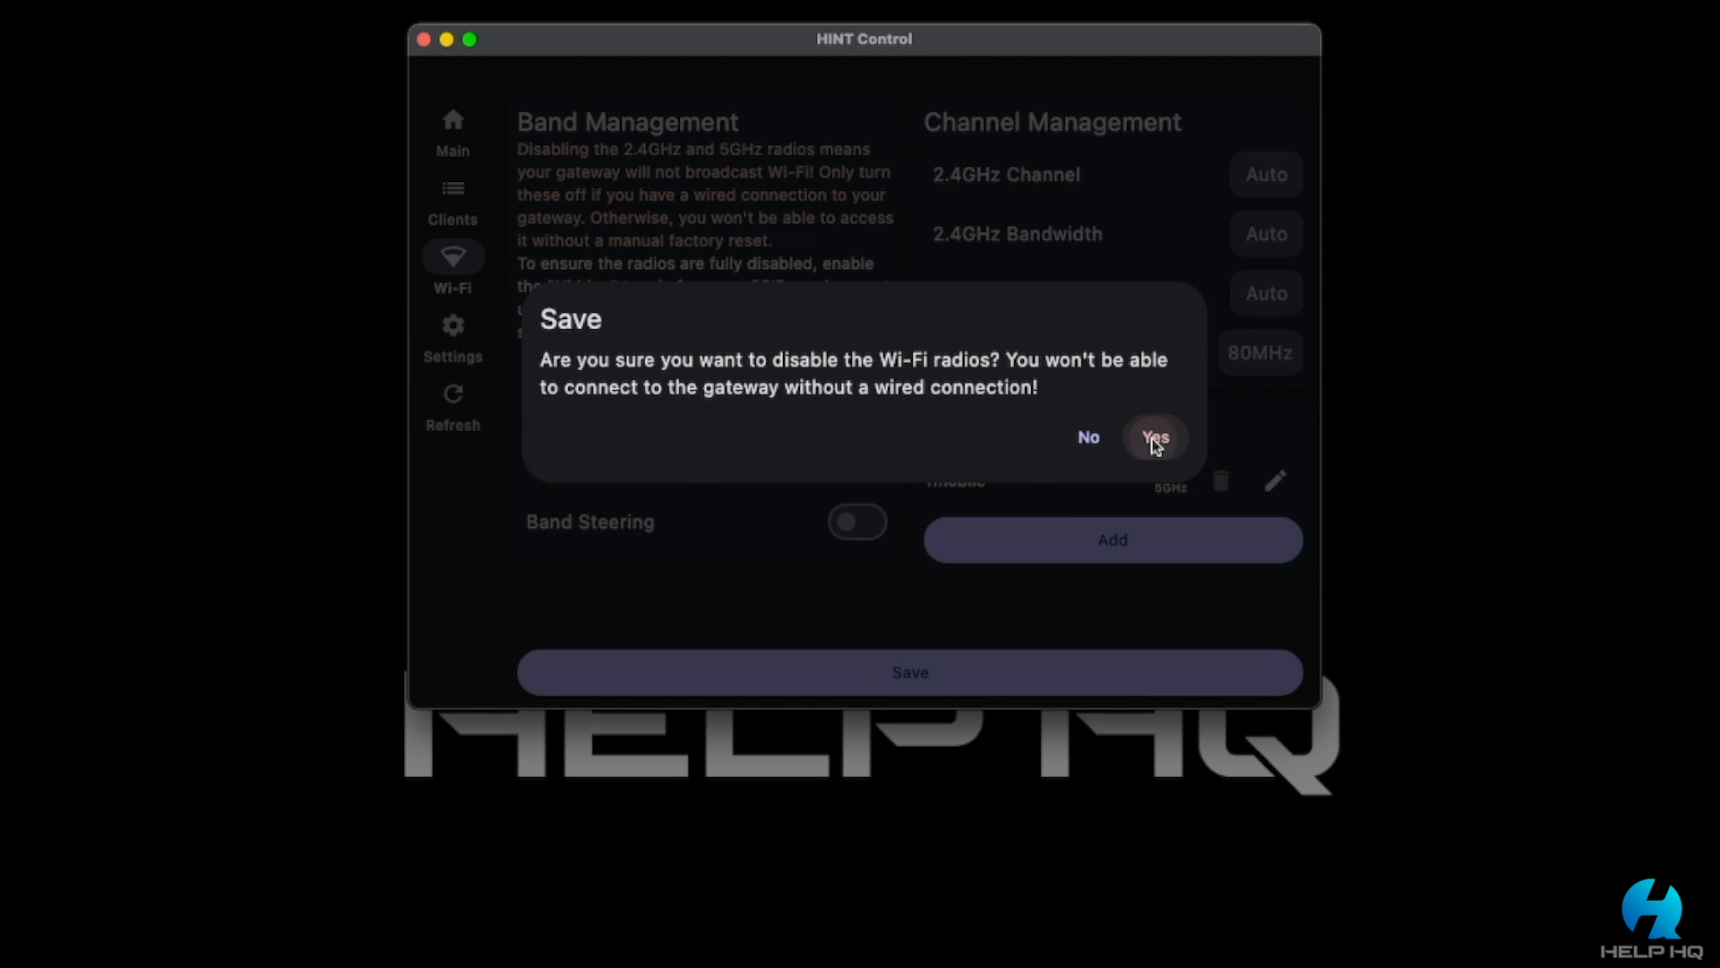
left_click(1153, 438)
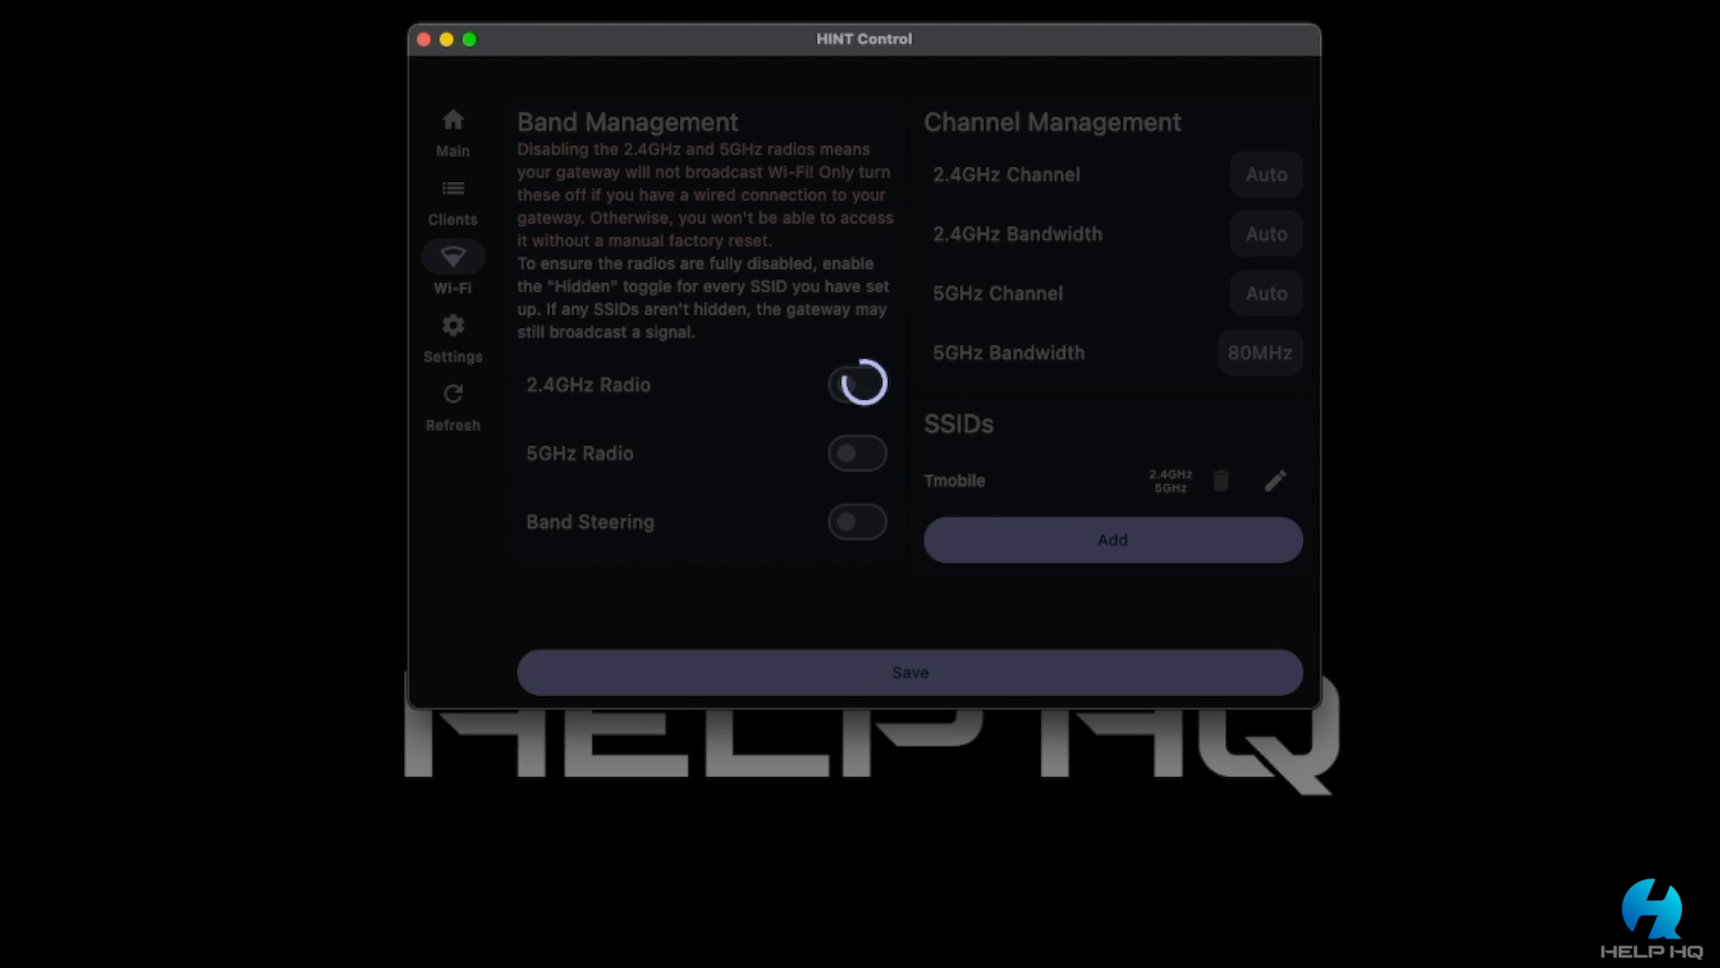
left_click(856, 385)
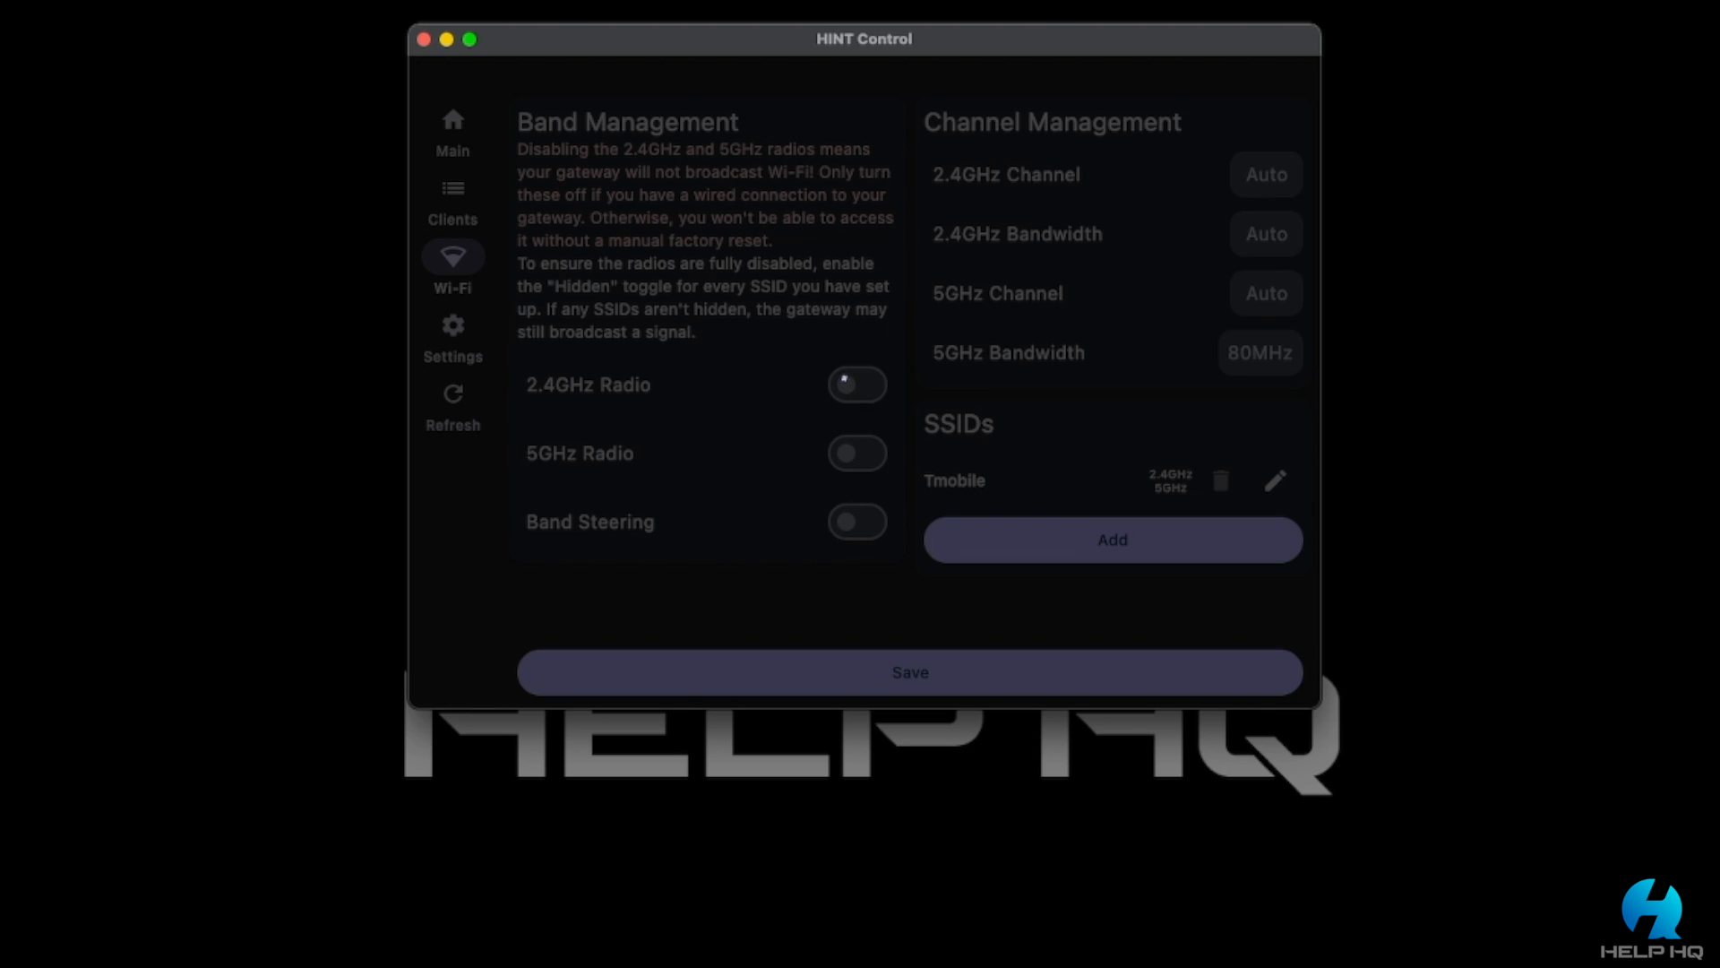
left_click(857, 384)
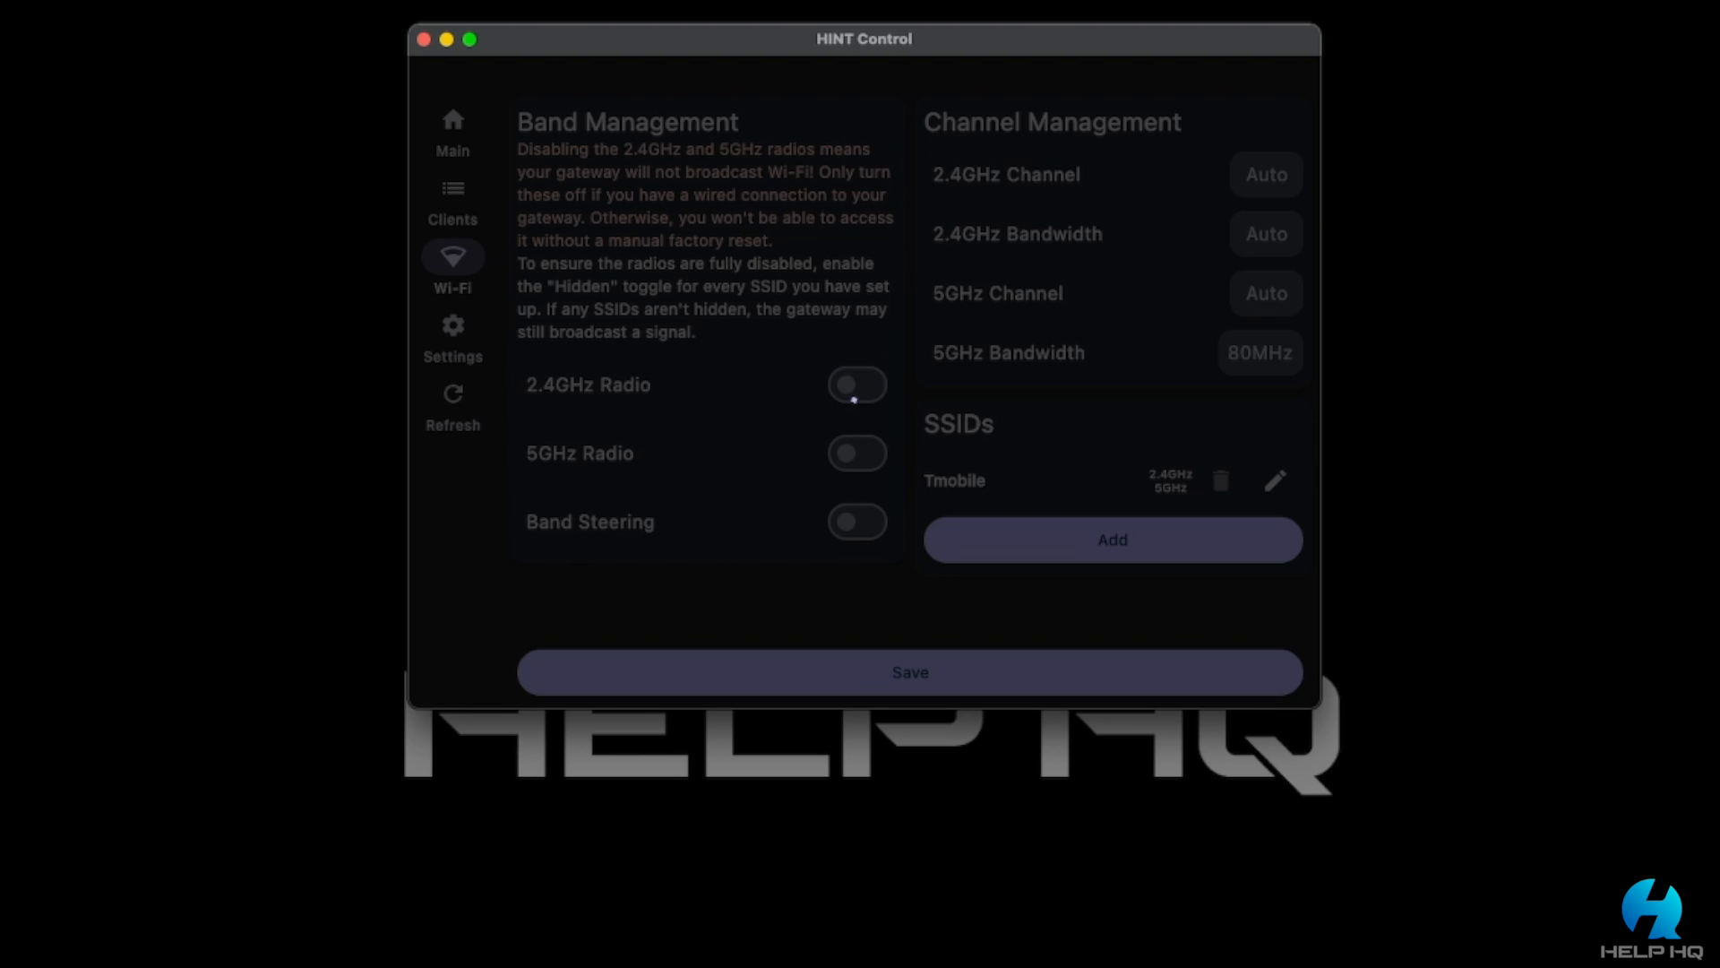
left_click(856, 384)
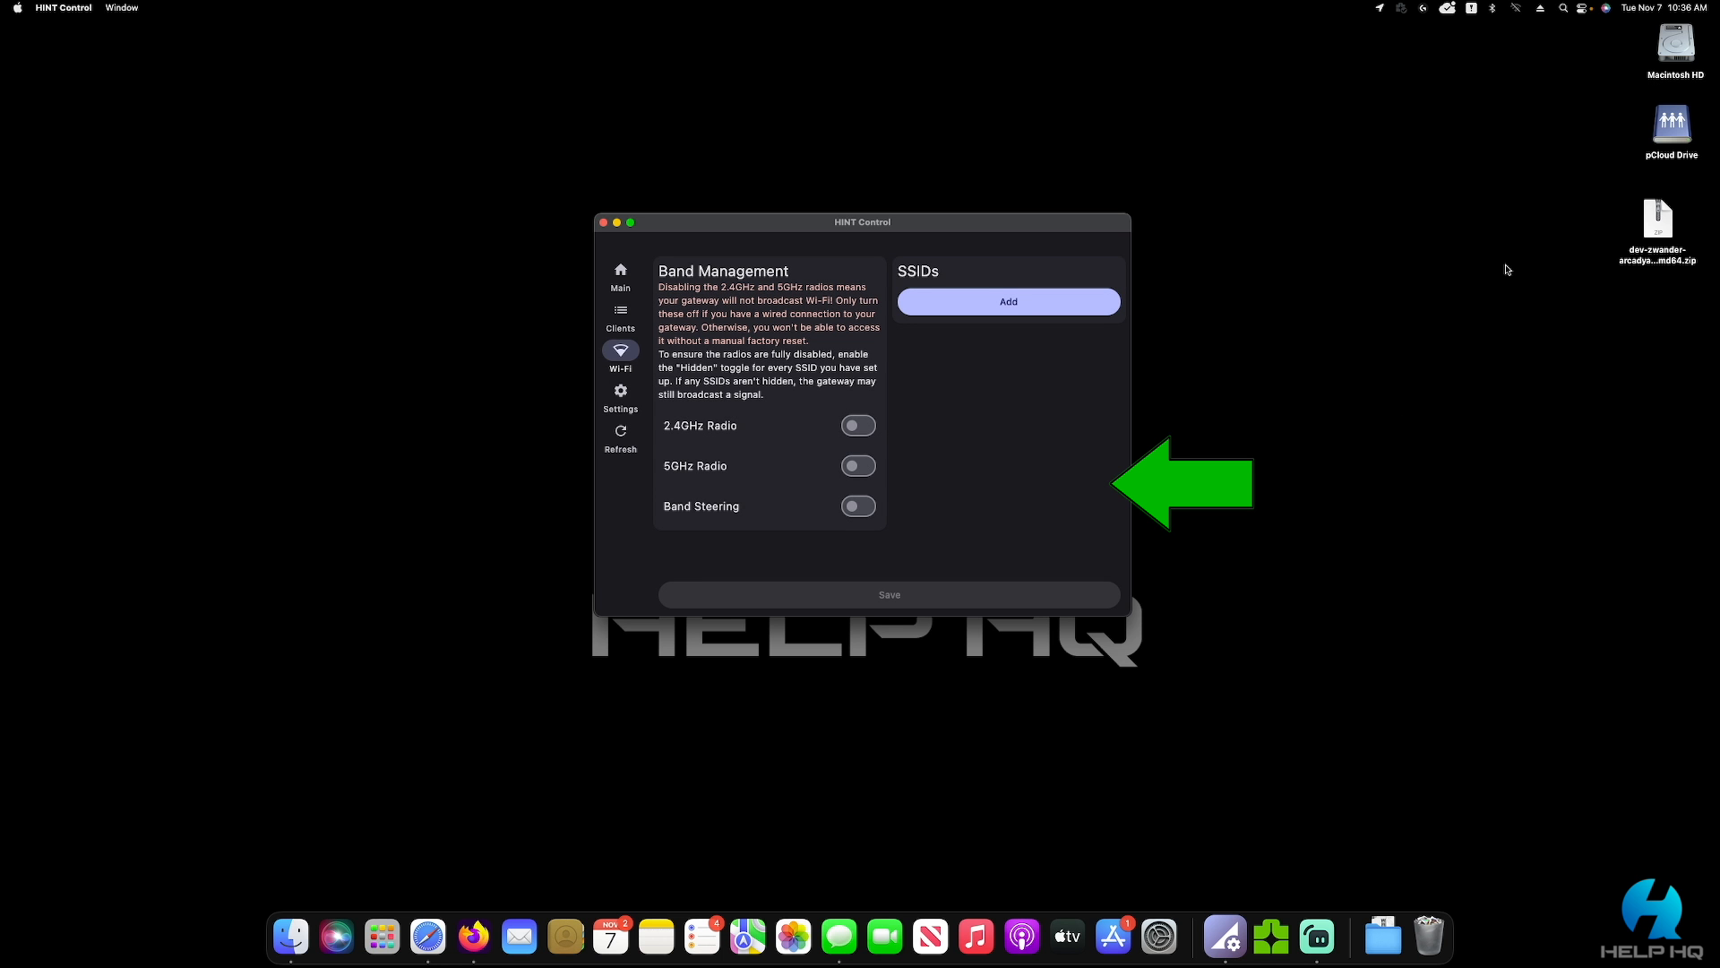
Open the menu bar Wi-Fi menu and turn Wi-Fi on to rescan for Tmobile
left_click(1515, 8)
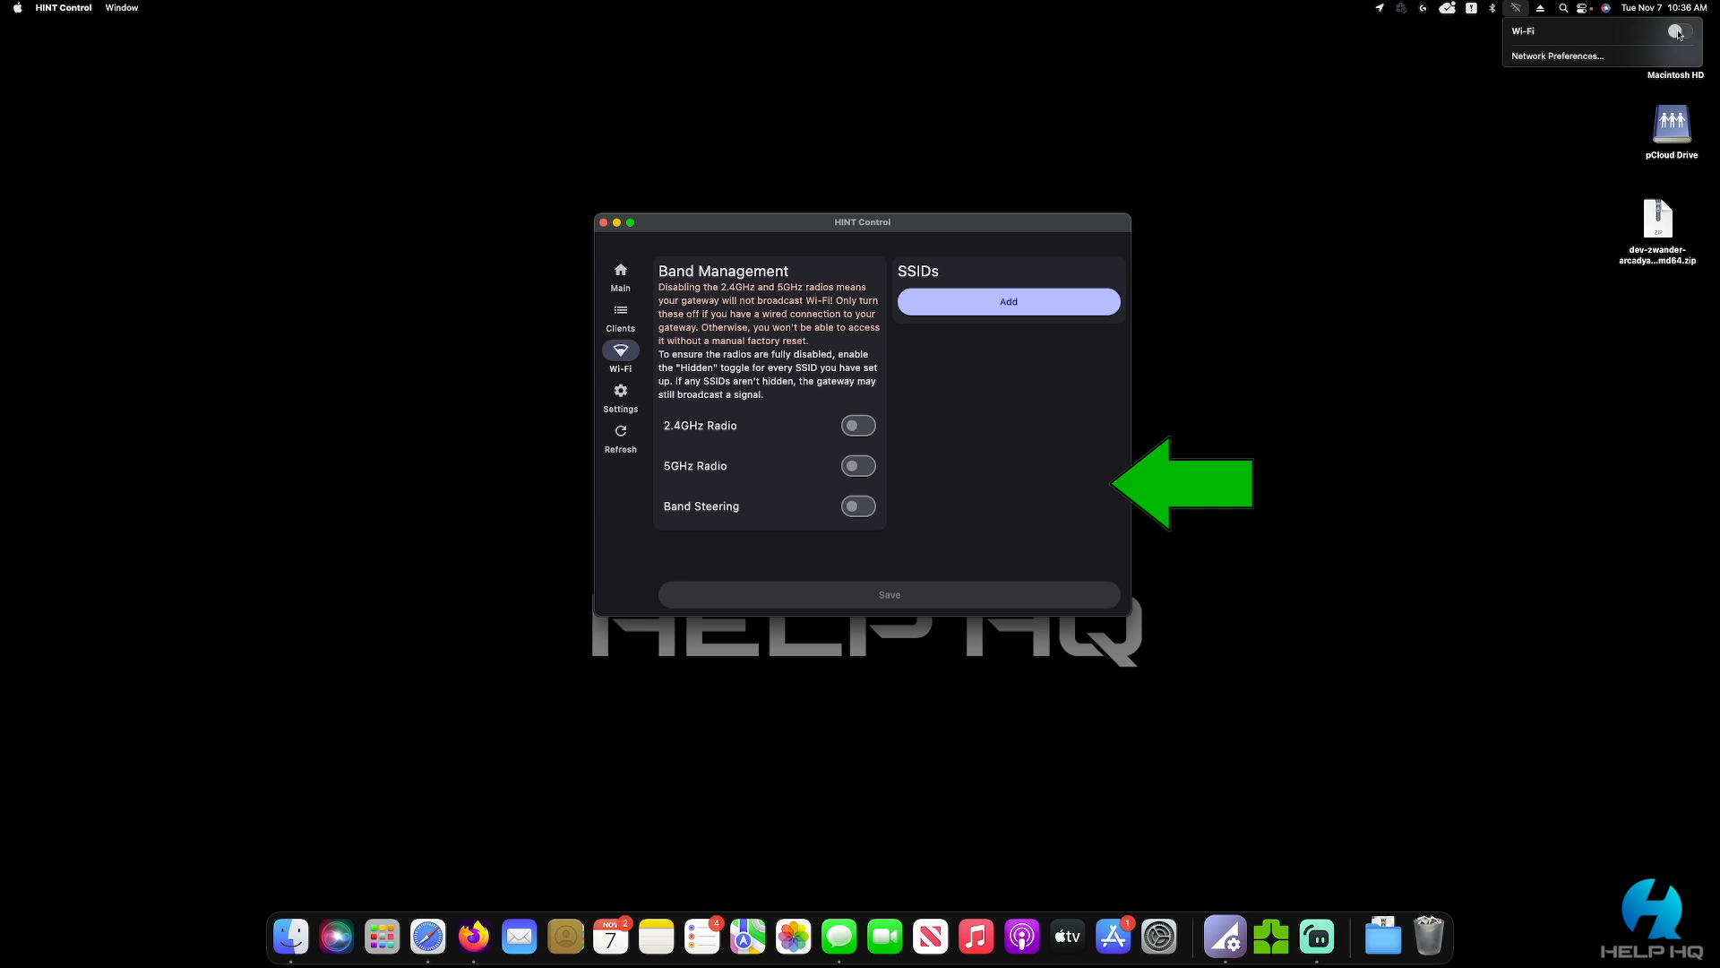
left_click(1682, 30)
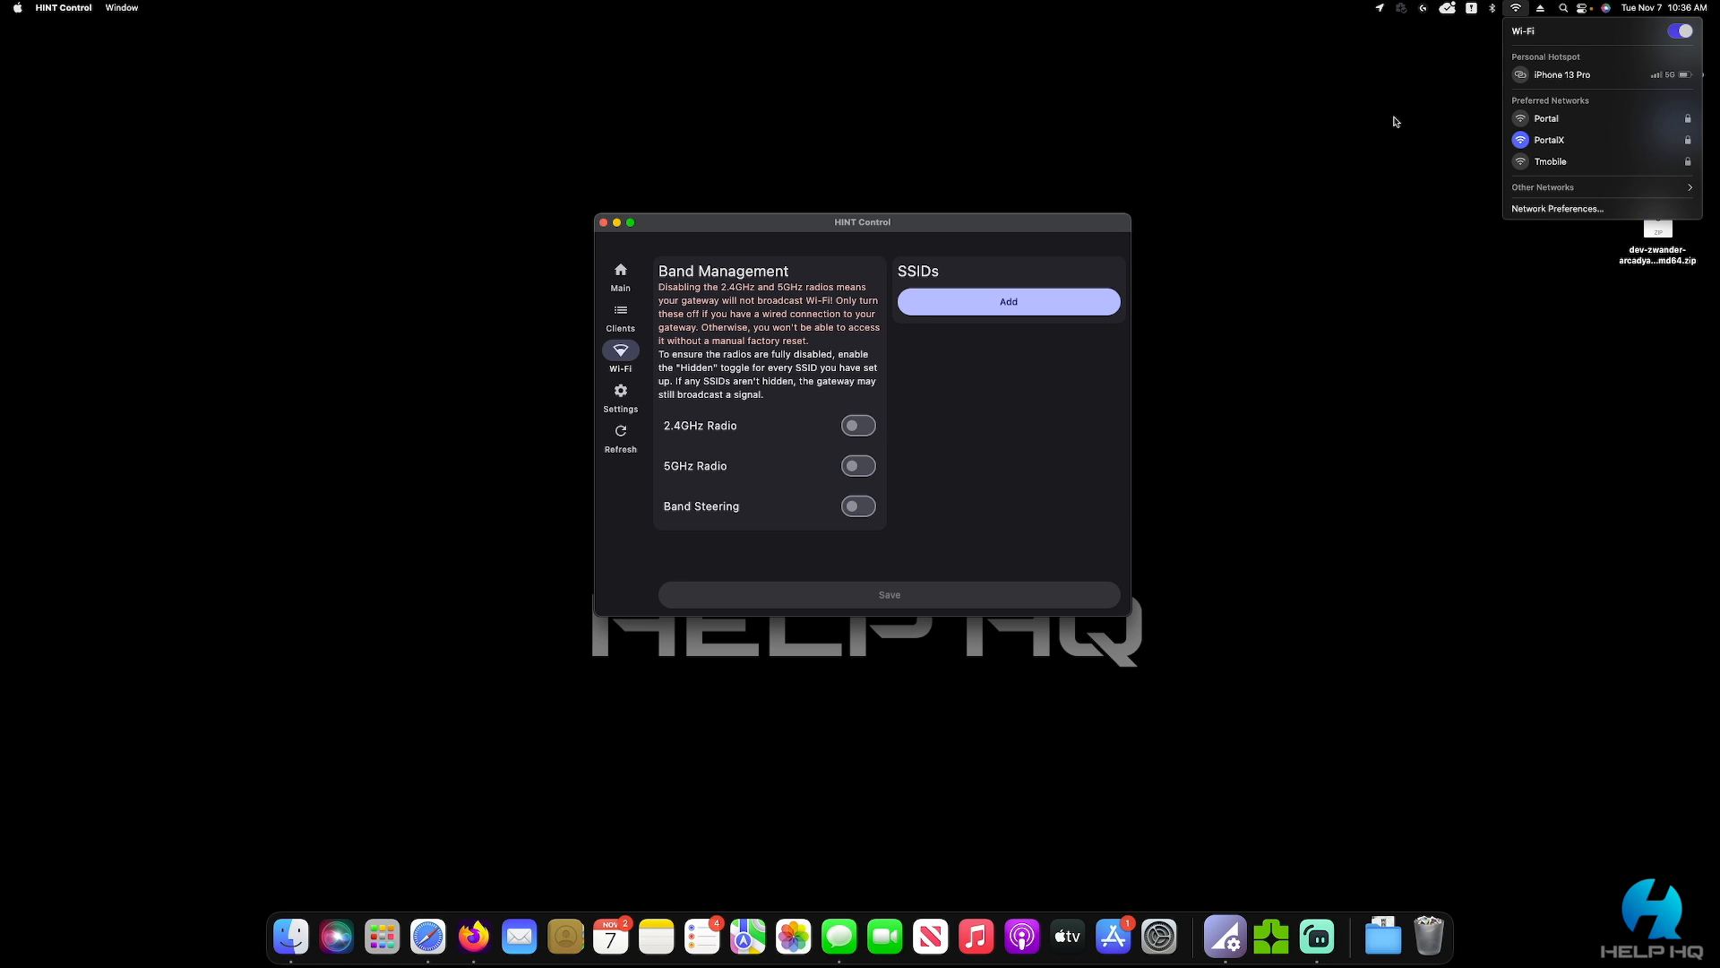
mouse_move(1448, 132)
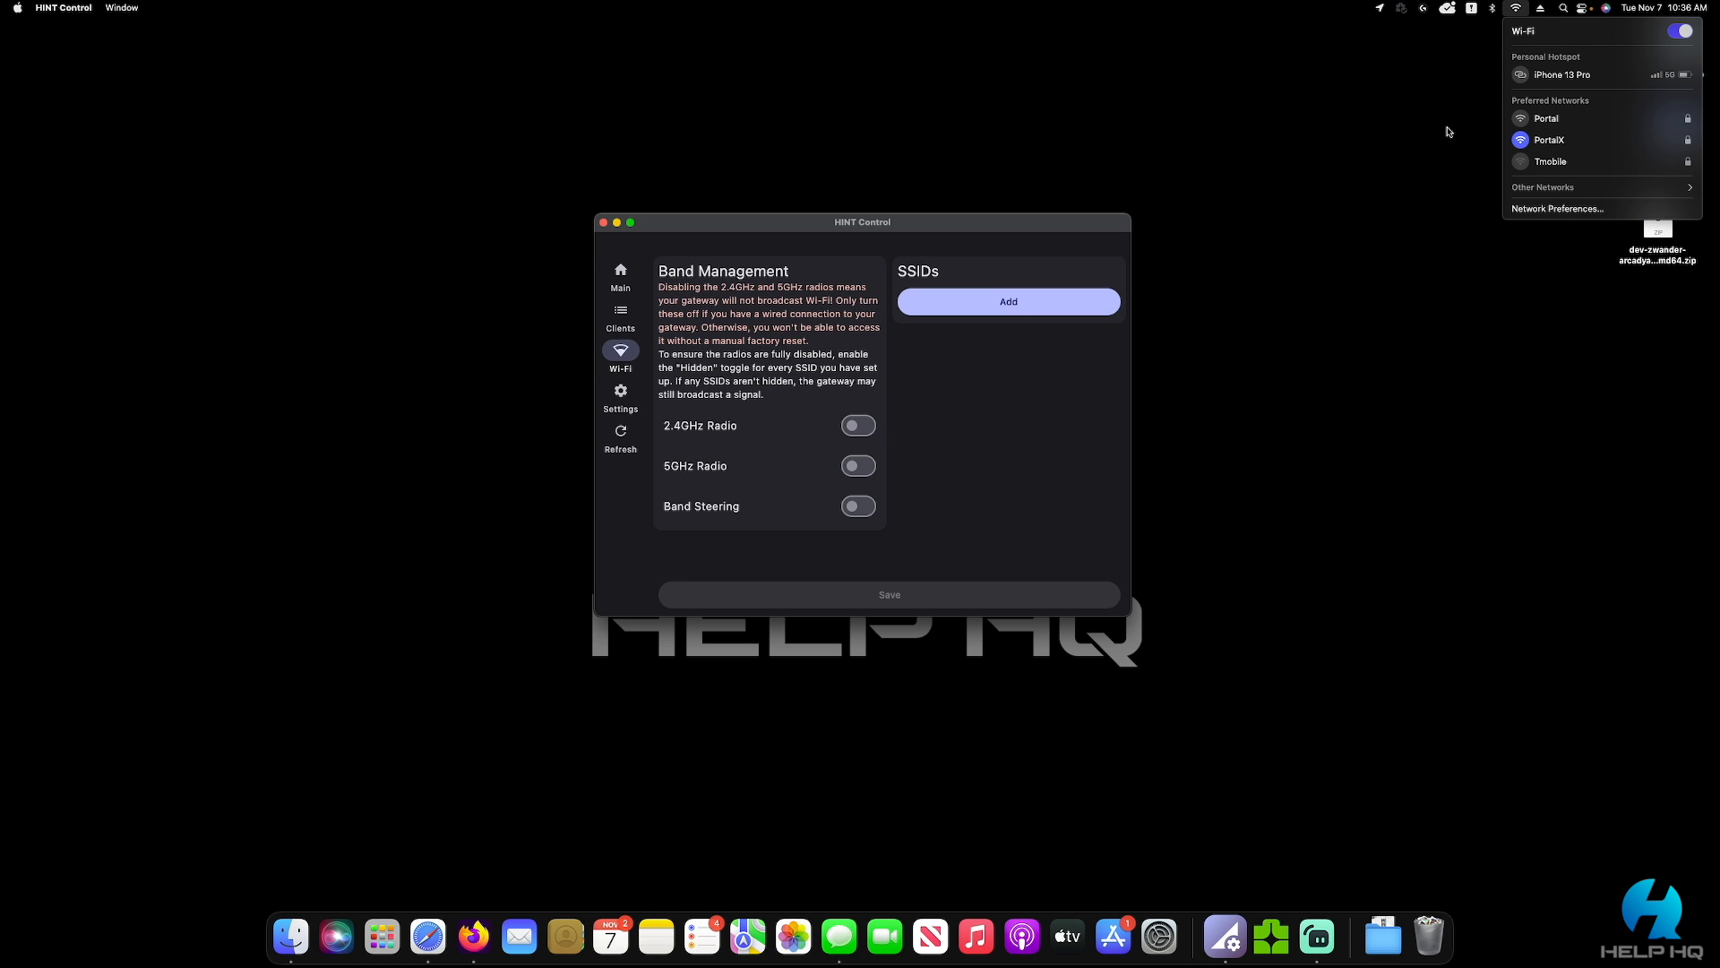
mouse_move(1477, 154)
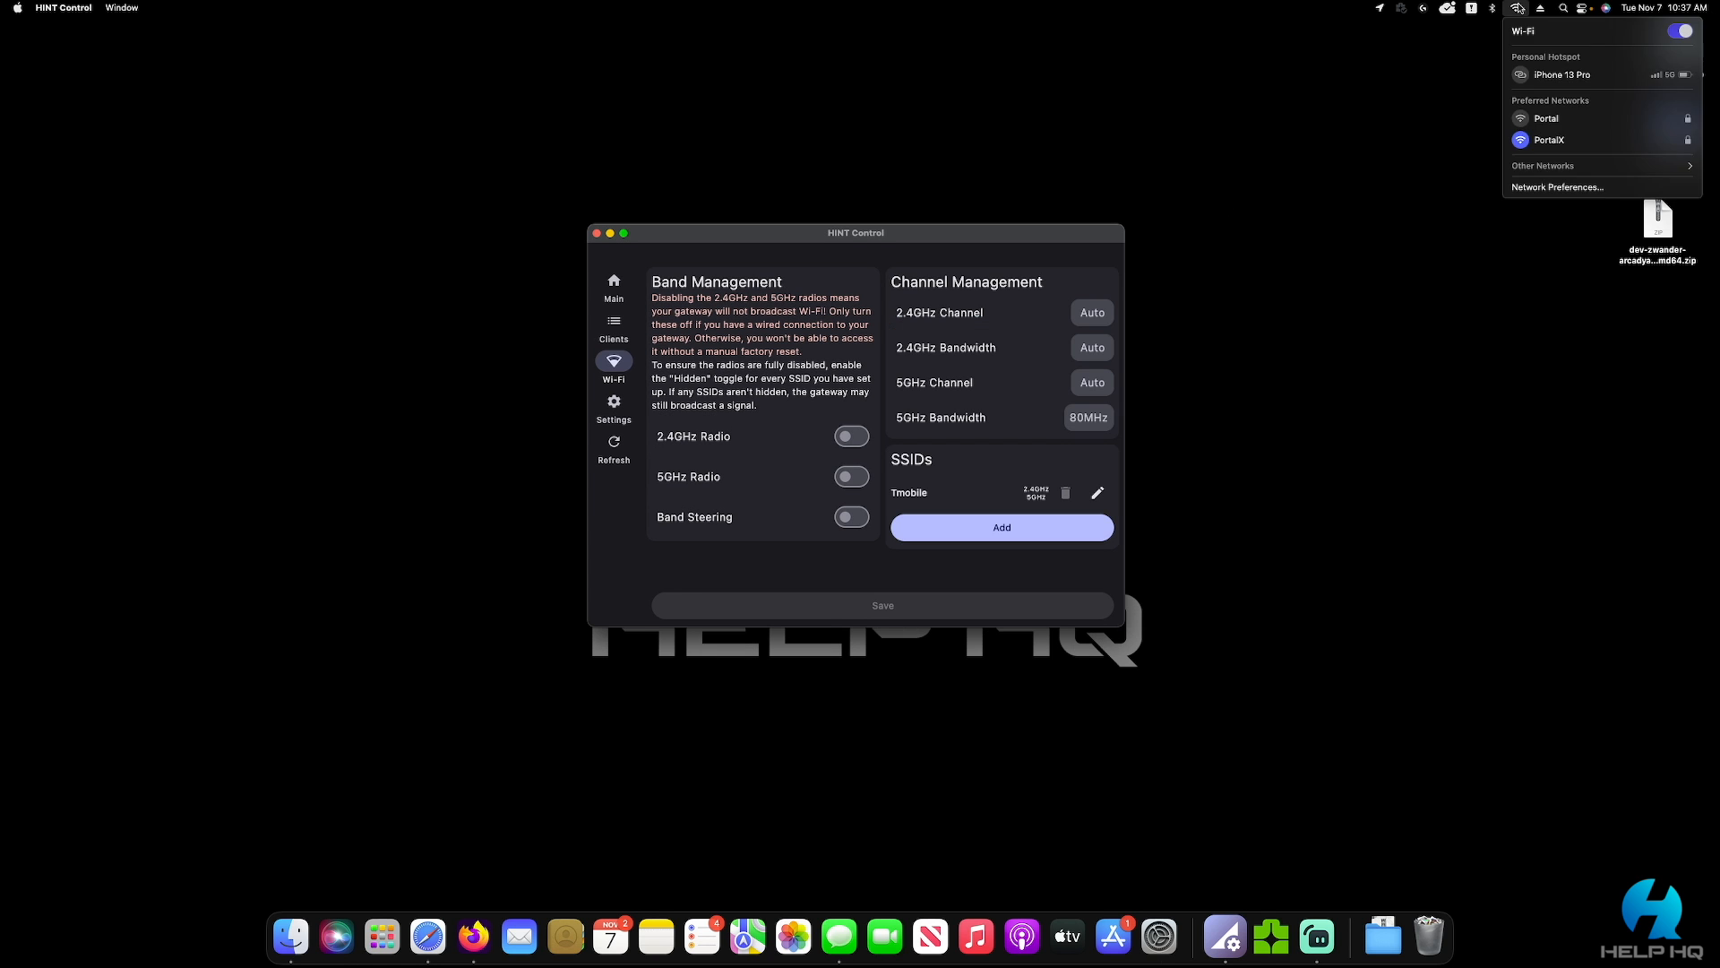
mouse_move(1599, 166)
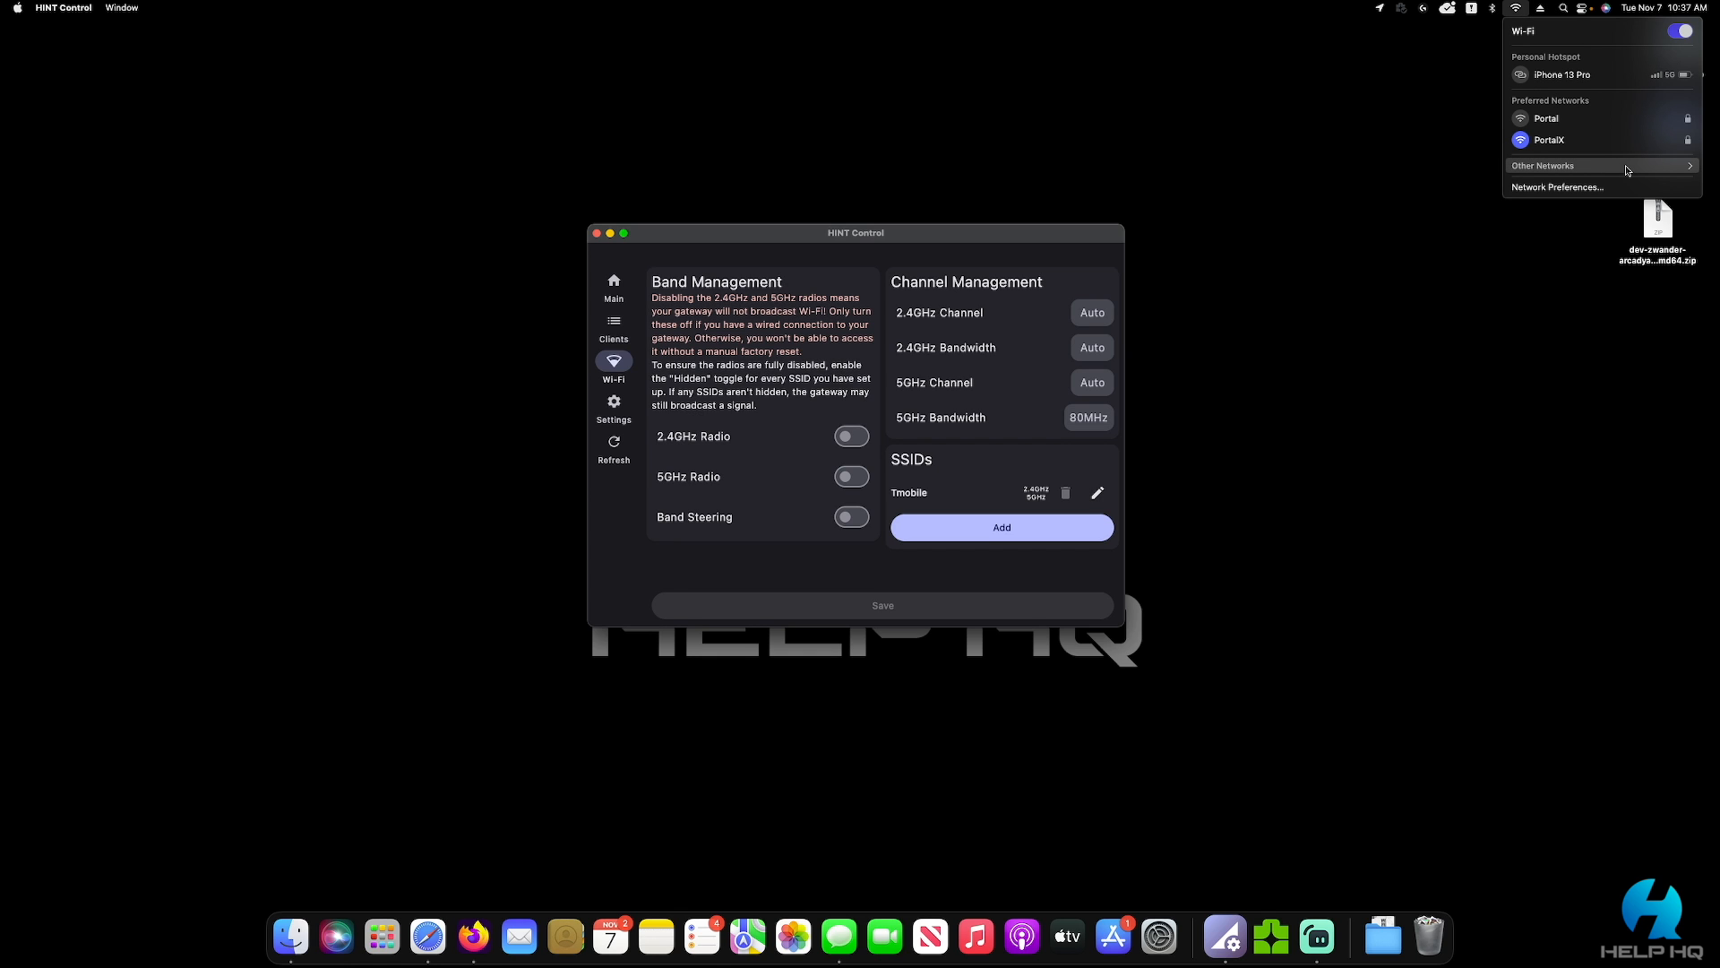
mouse_move(1448, 303)
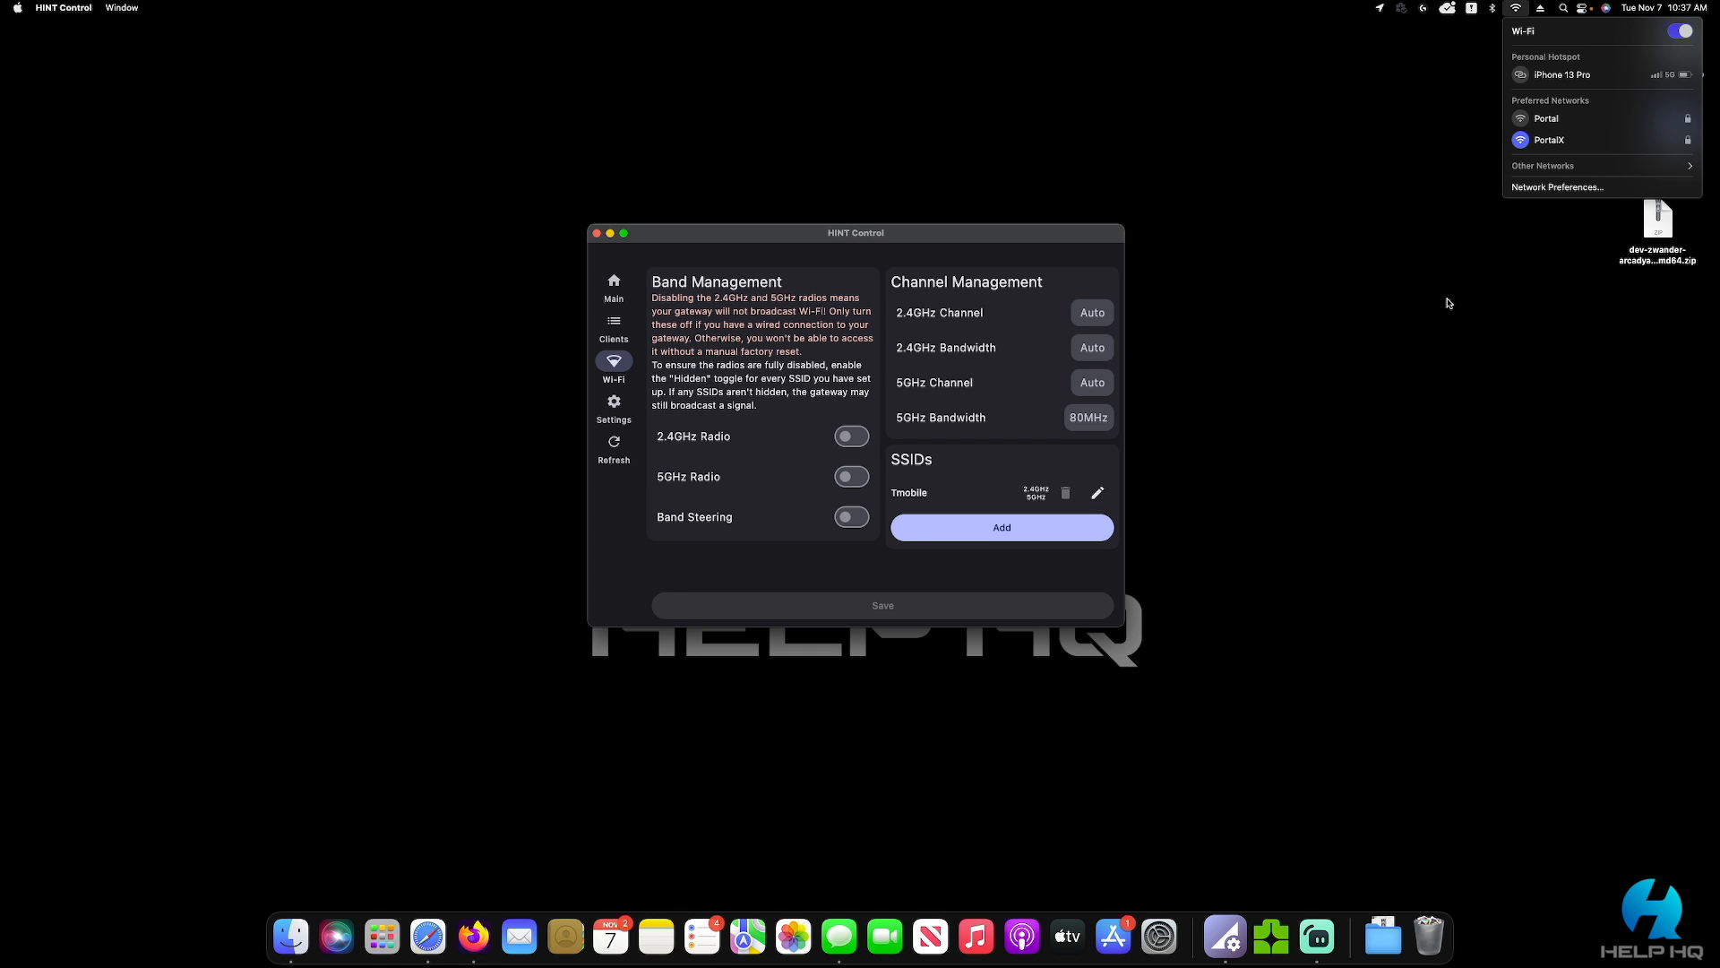